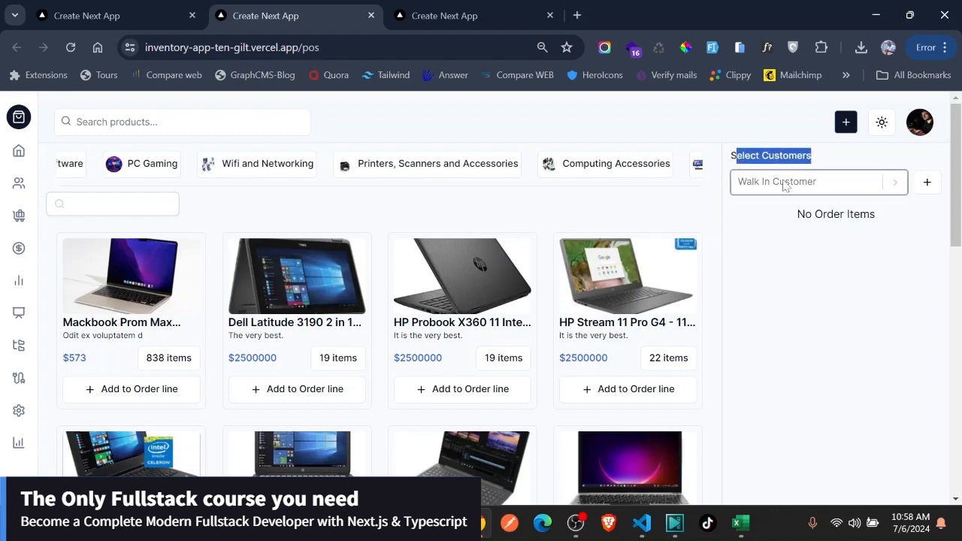
Show the POS customer dropdown list, currently set to Walk In Customer.
click(817, 182)
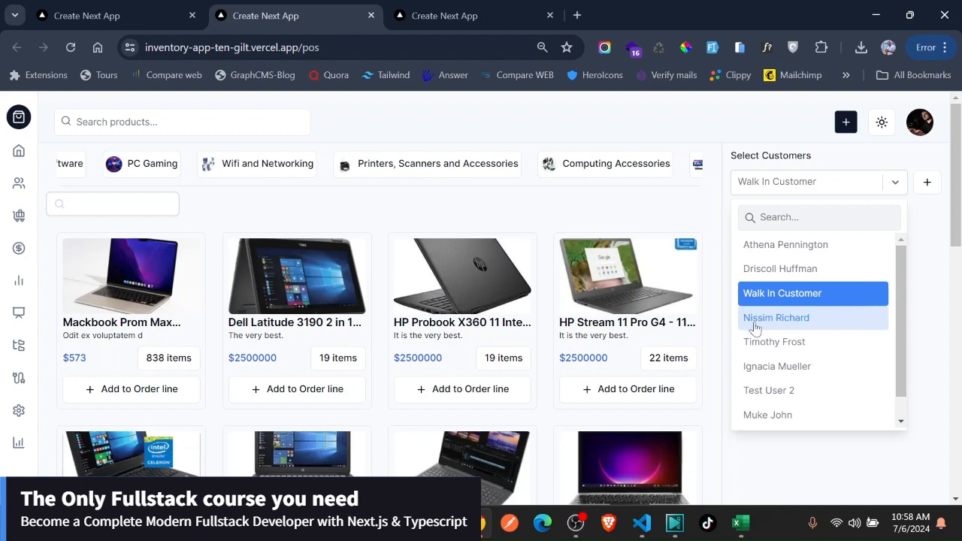
mouse_move(798, 322)
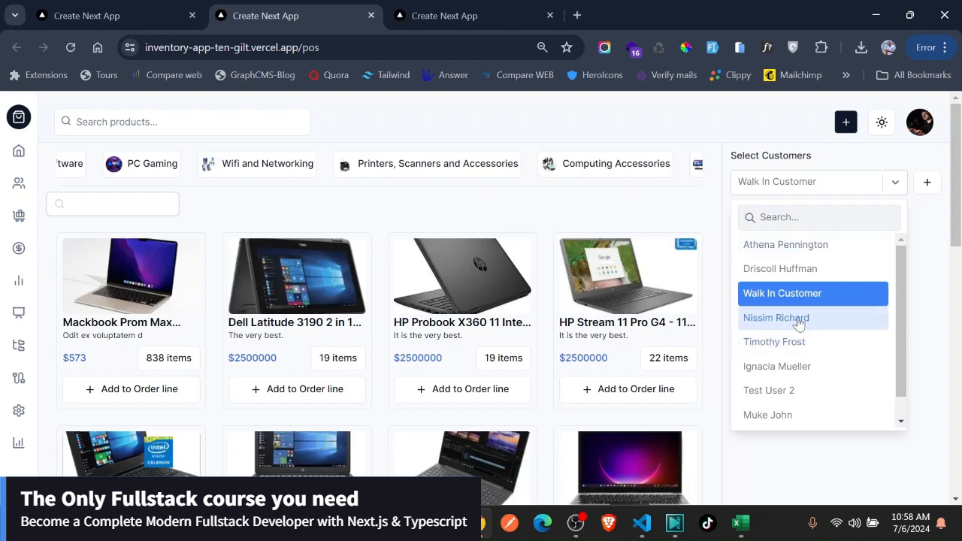
mouse_move(779, 268)
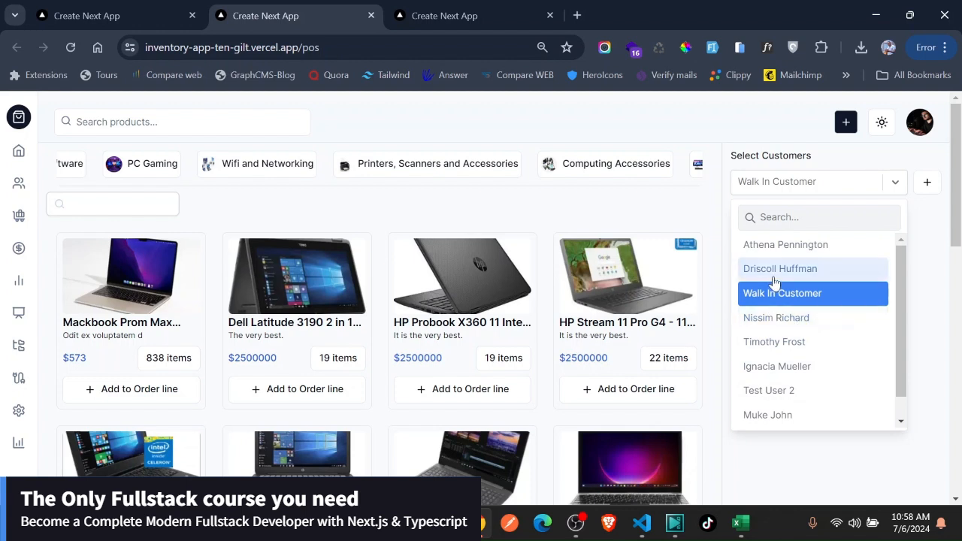
mouse_move(767, 404)
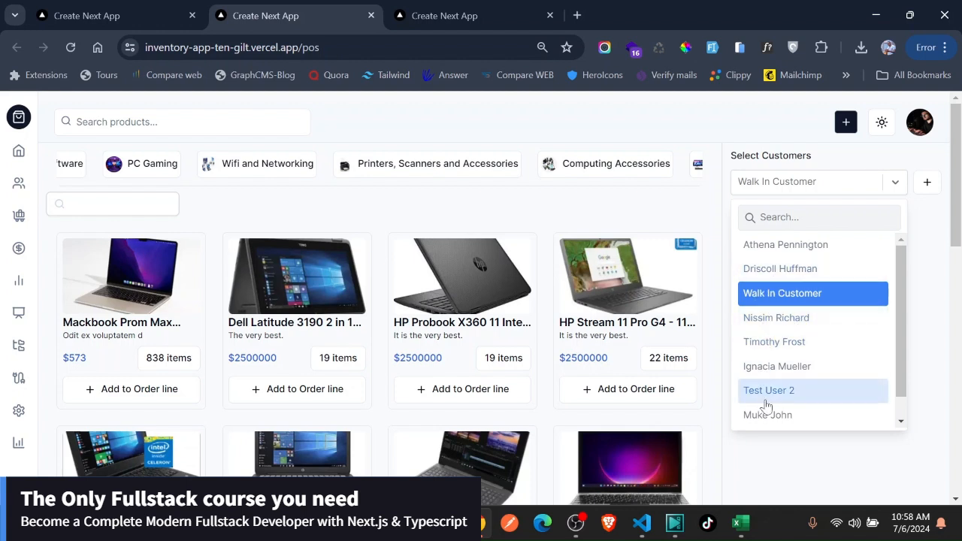
click(776, 318)
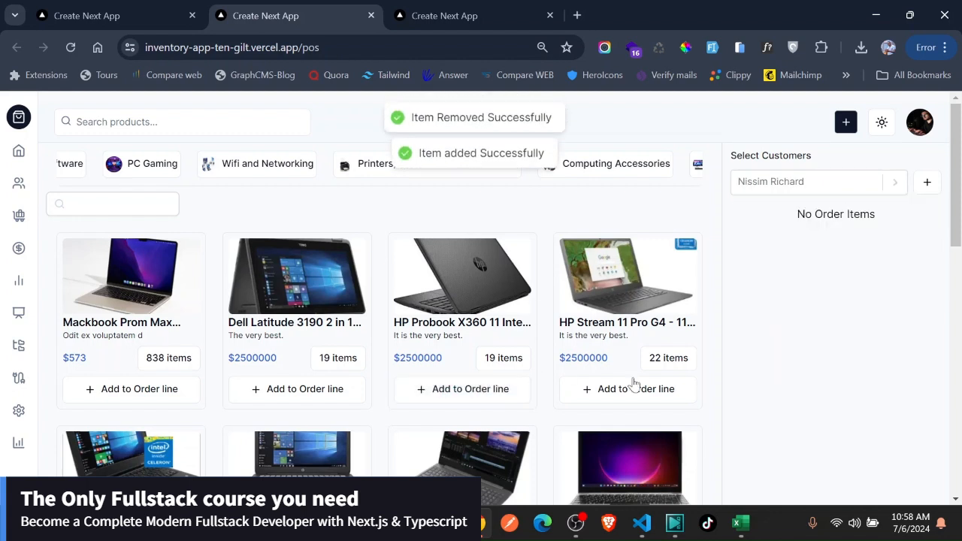
scroll(down, 3)
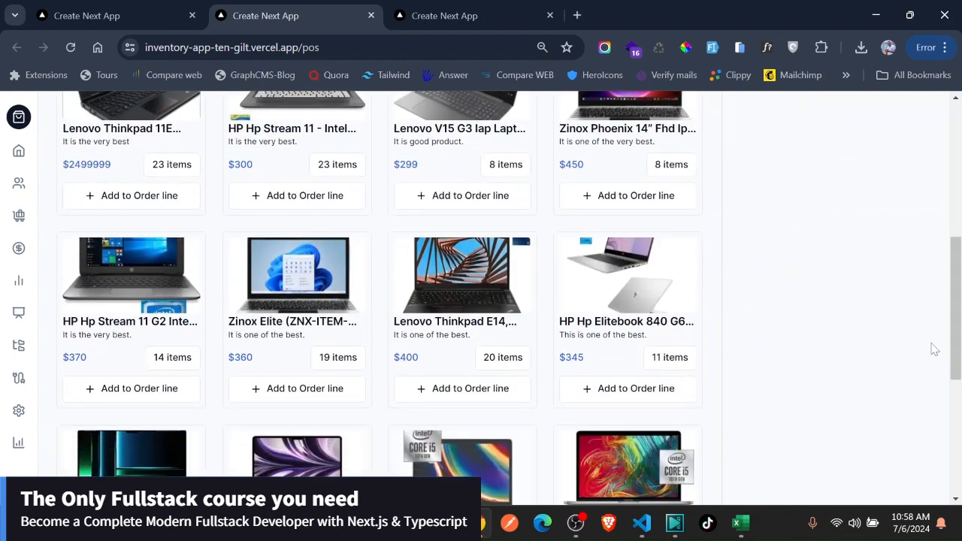
scroll(down, 3)
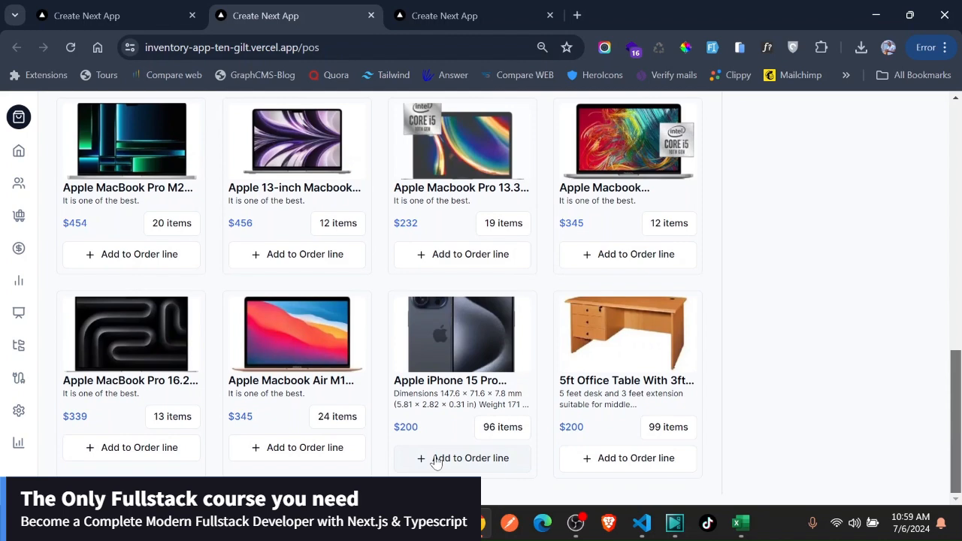
click(462, 458)
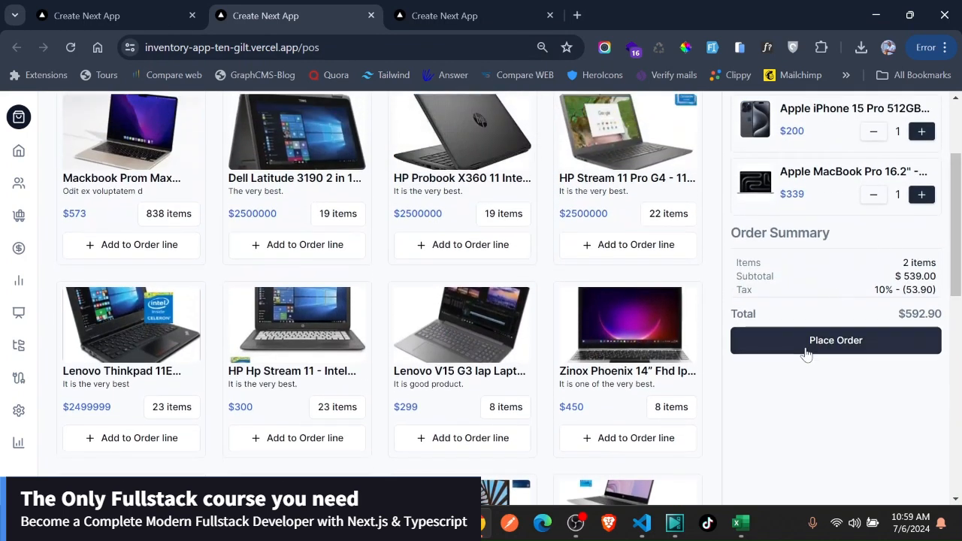
click(836, 341)
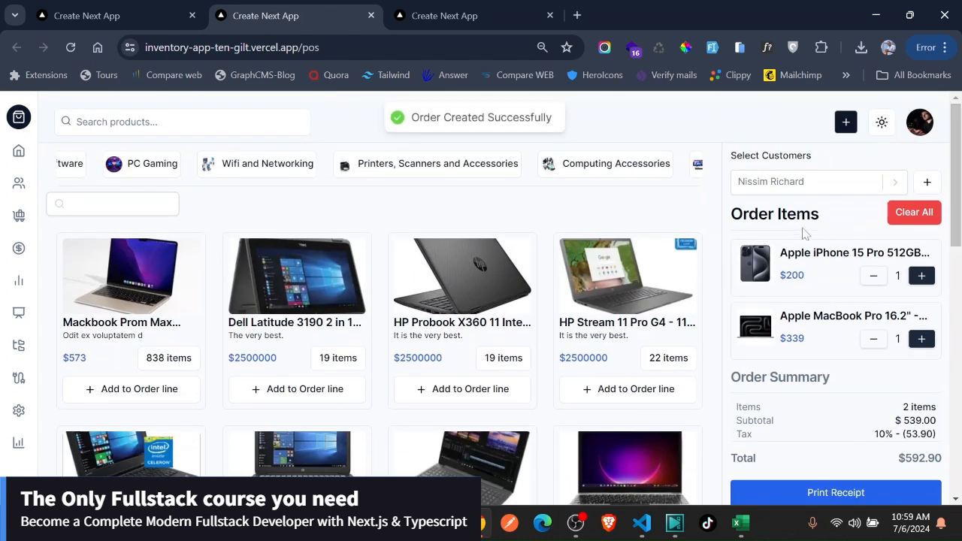
scroll(down, 3)
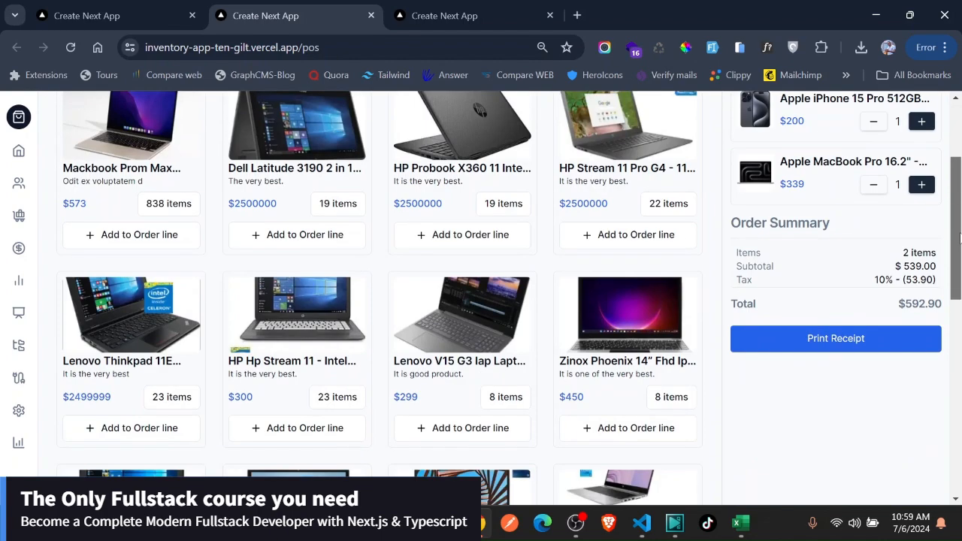
click(835, 338)
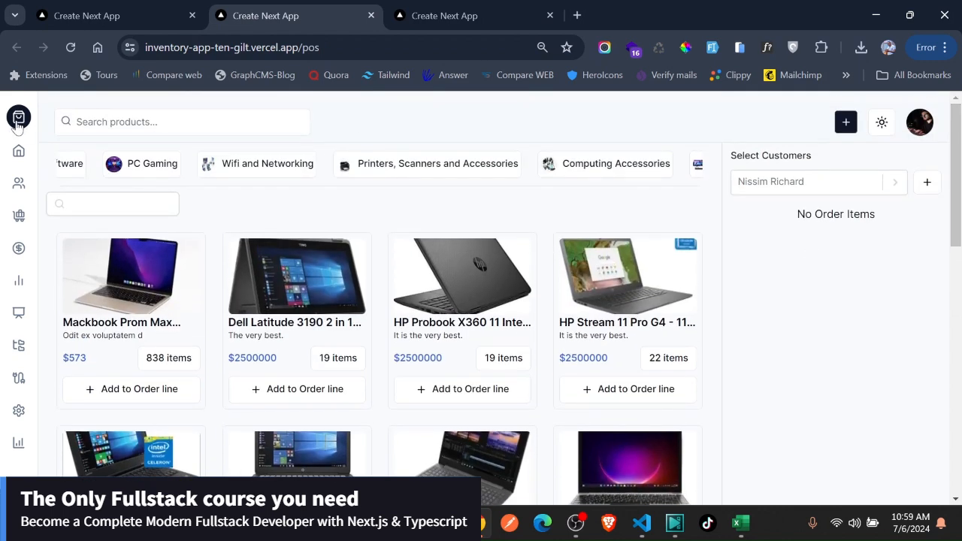
click(18, 118)
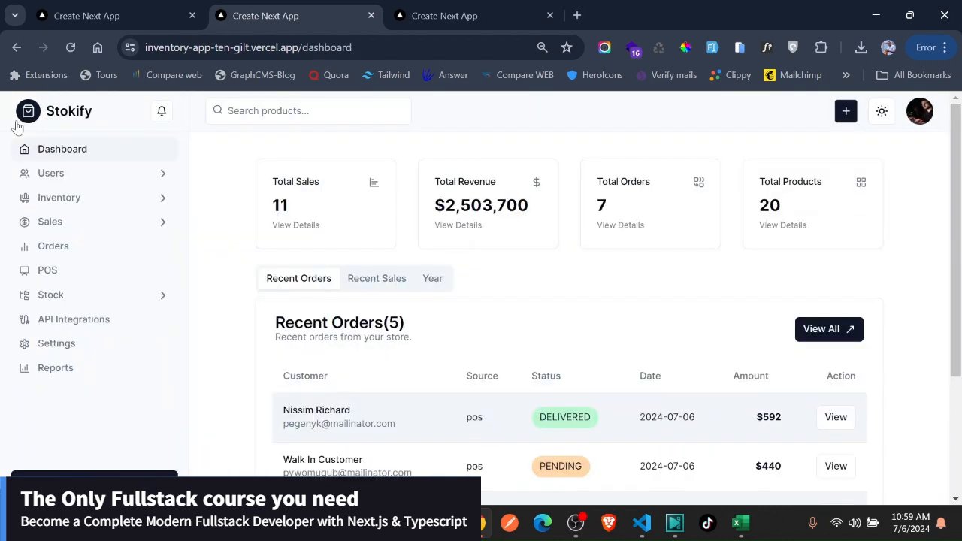
double_click(316, 409)
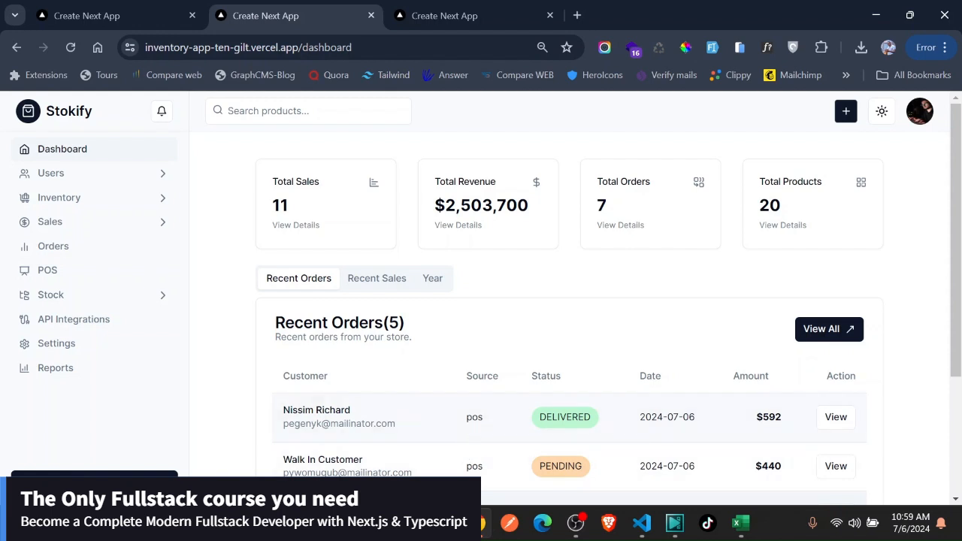
mouse_move(525, 442)
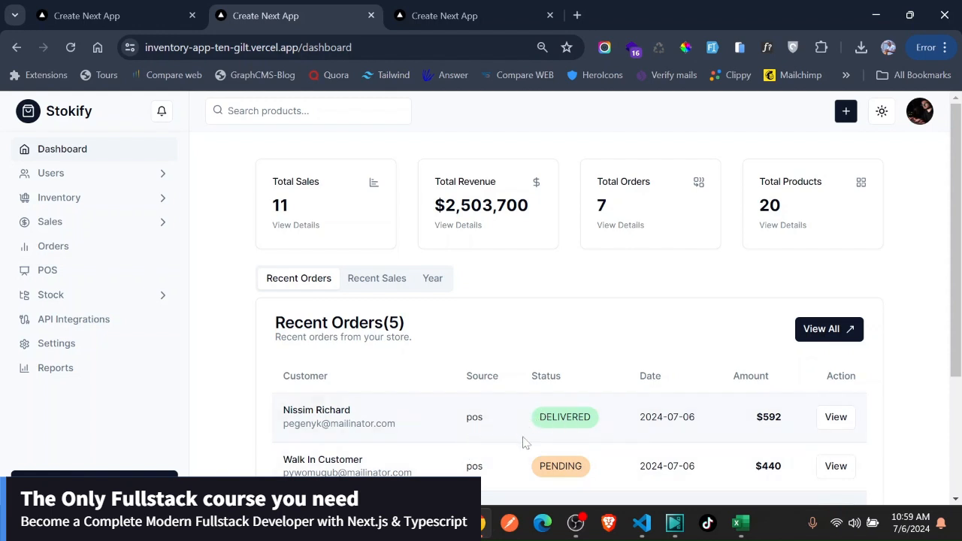
scroll(down, 3)
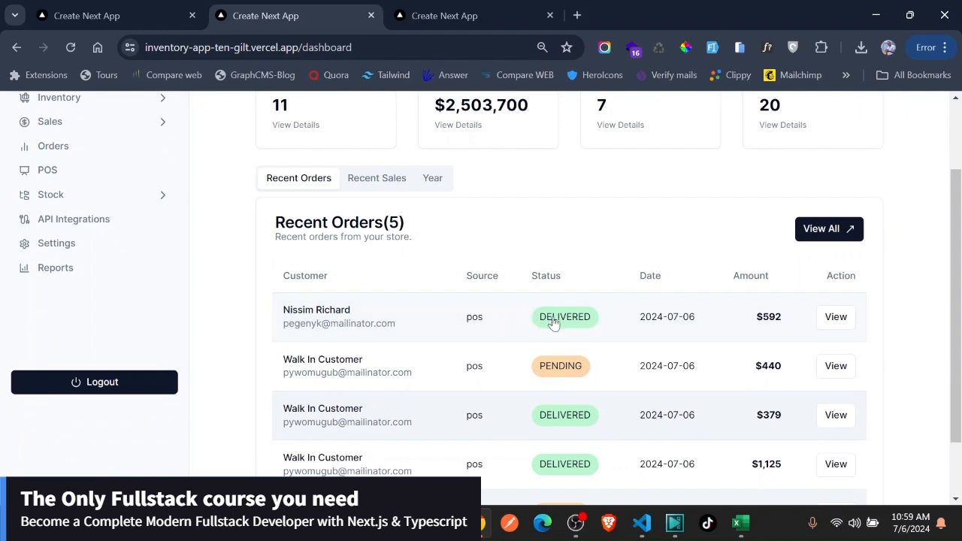
mouse_move(542, 326)
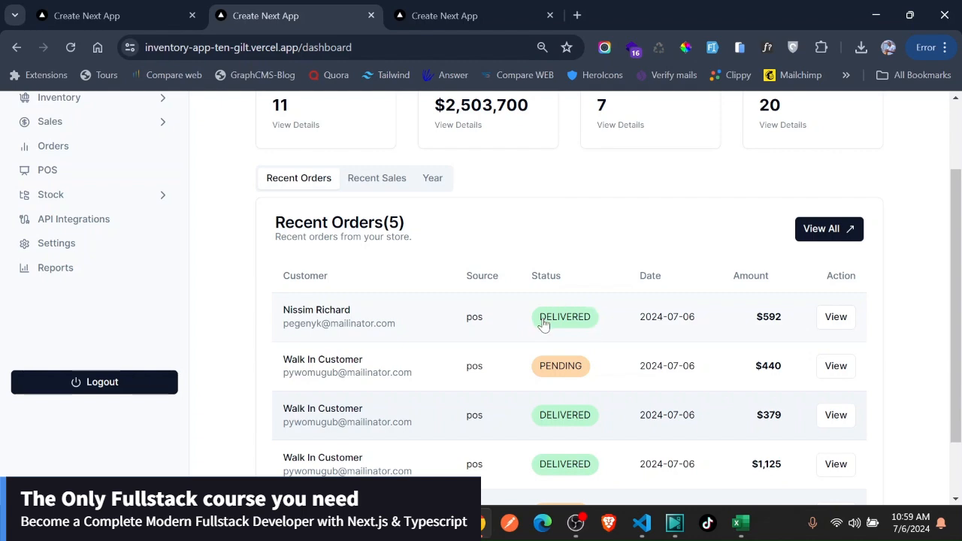
click(565, 316)
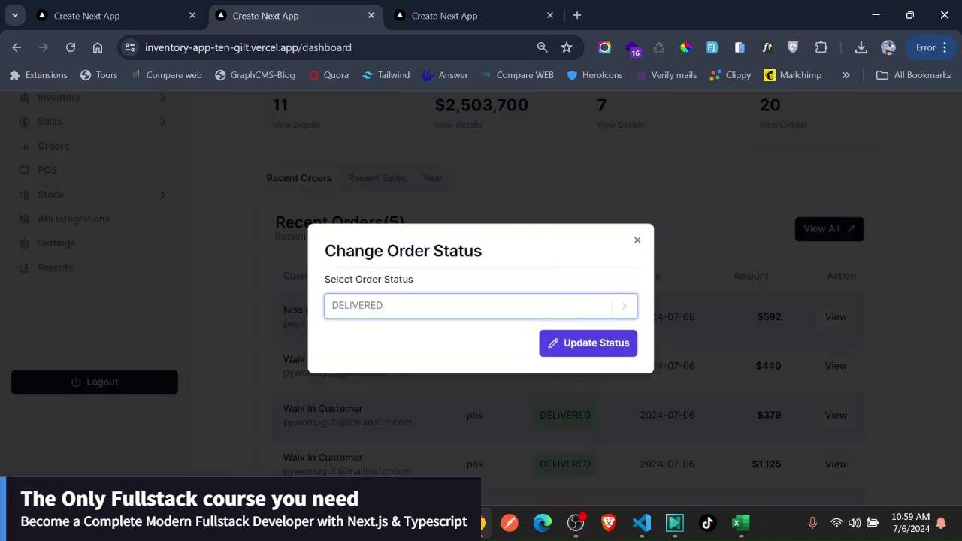
click(479, 306)
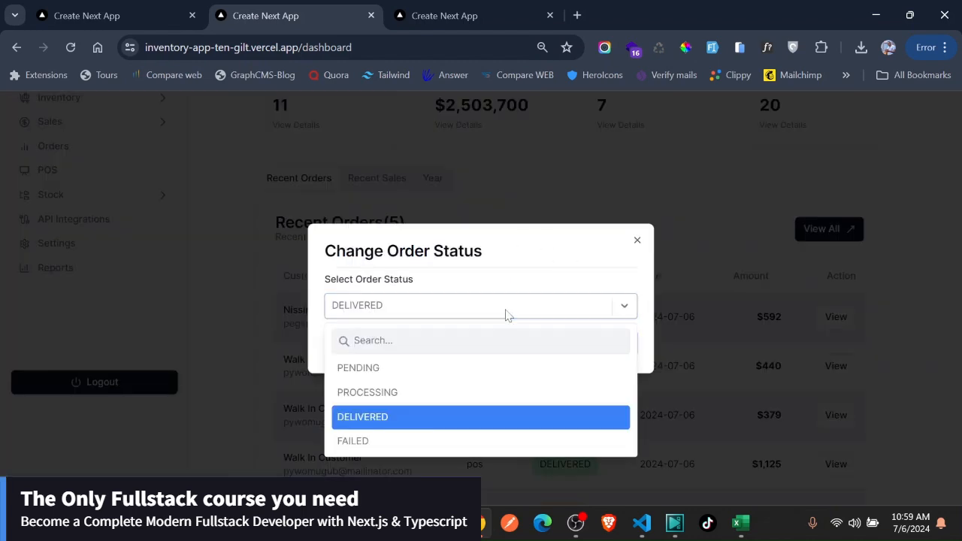
mouse_move(368, 398)
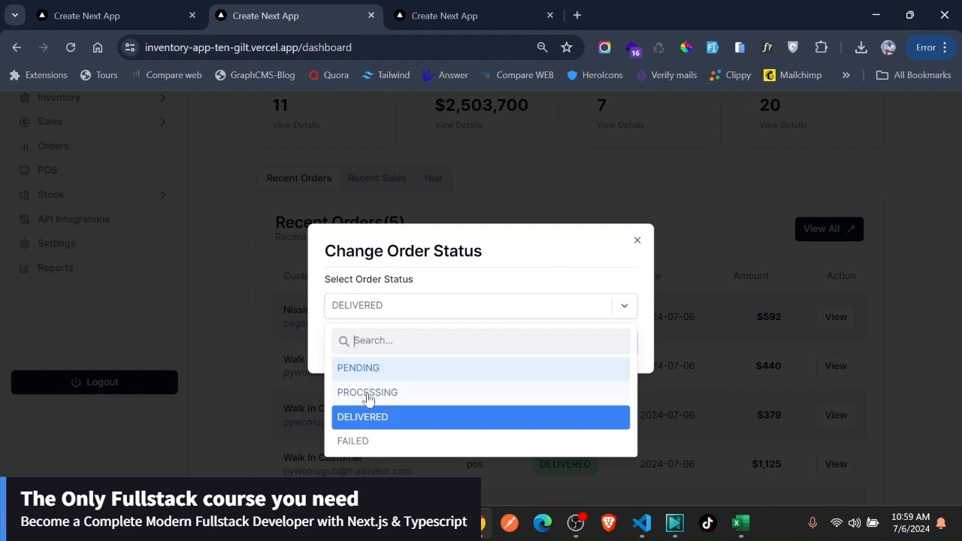
click(367, 393)
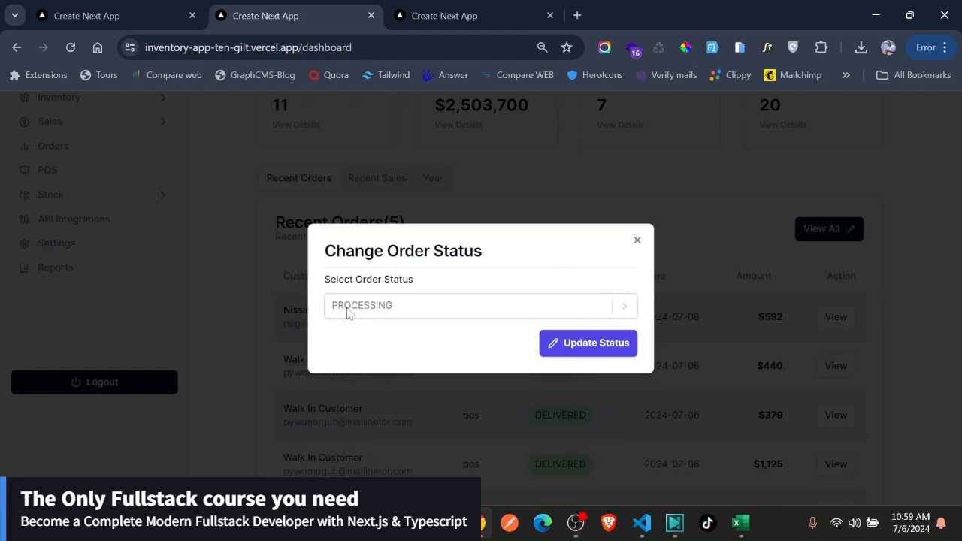
click(587, 343)
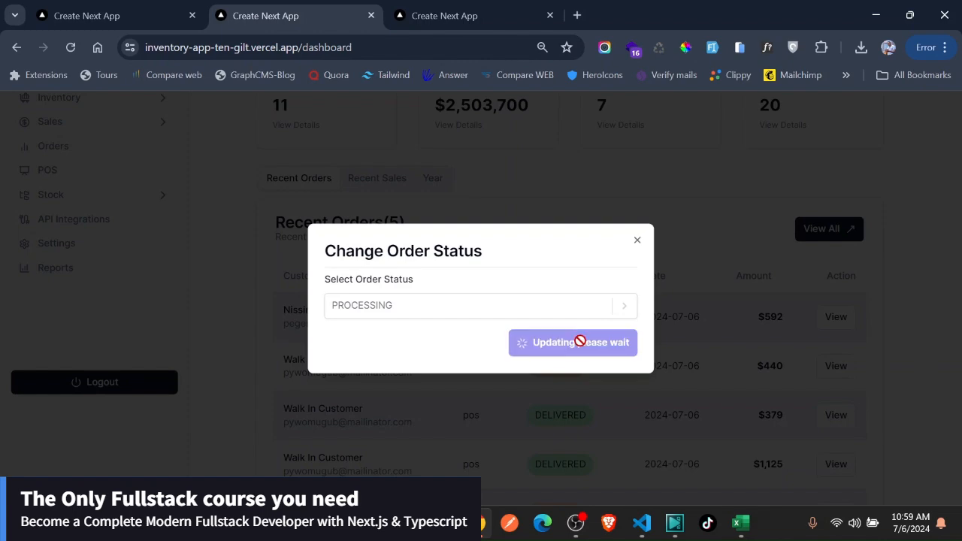
click(572, 343)
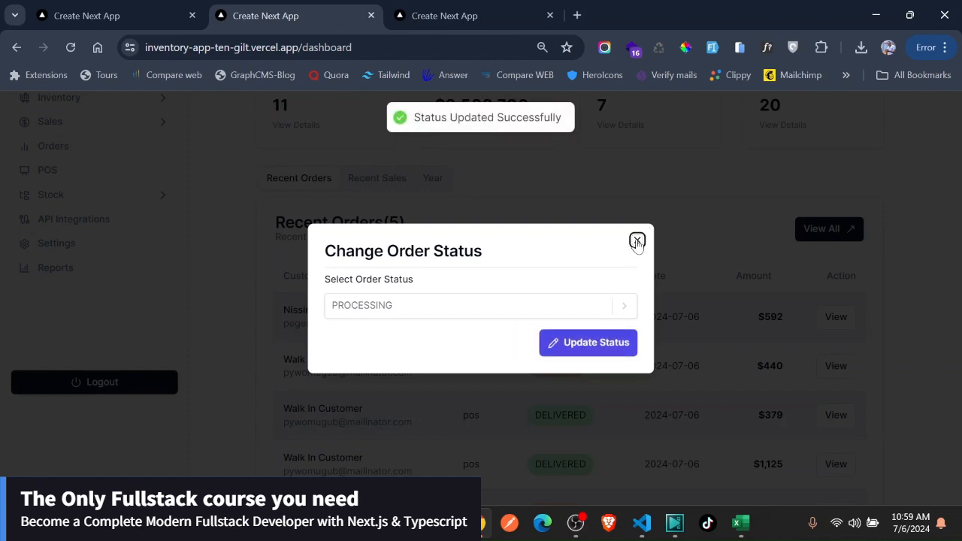
click(638, 241)
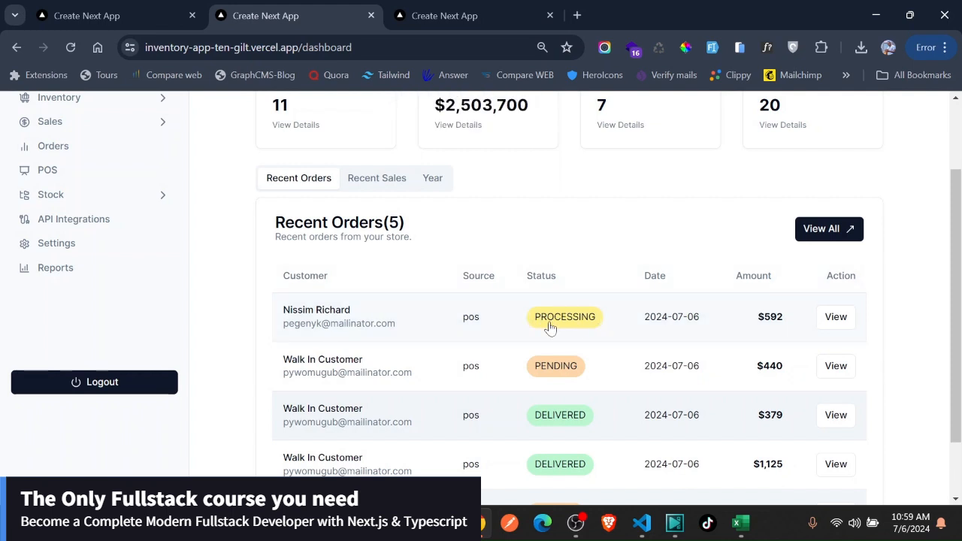
mouse_move(551, 330)
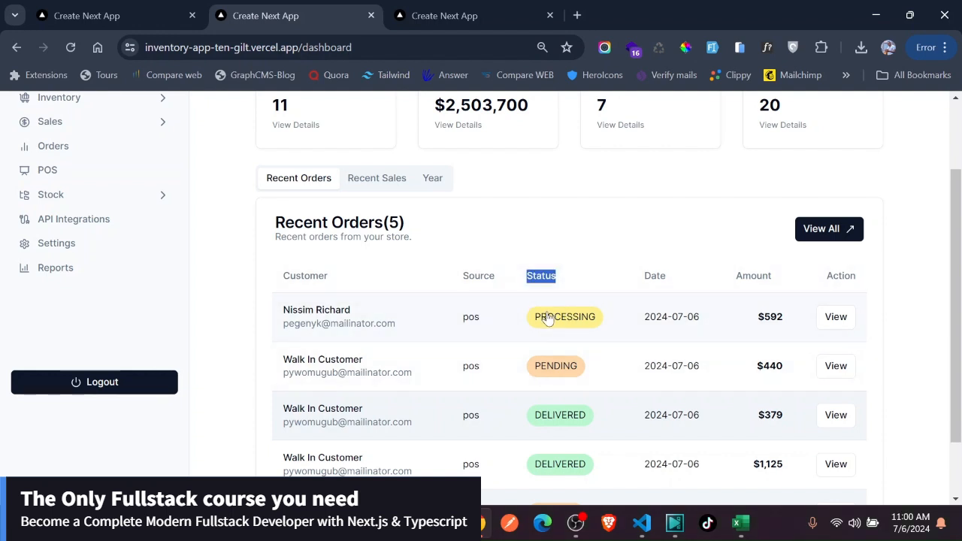
mouse_move(515, 306)
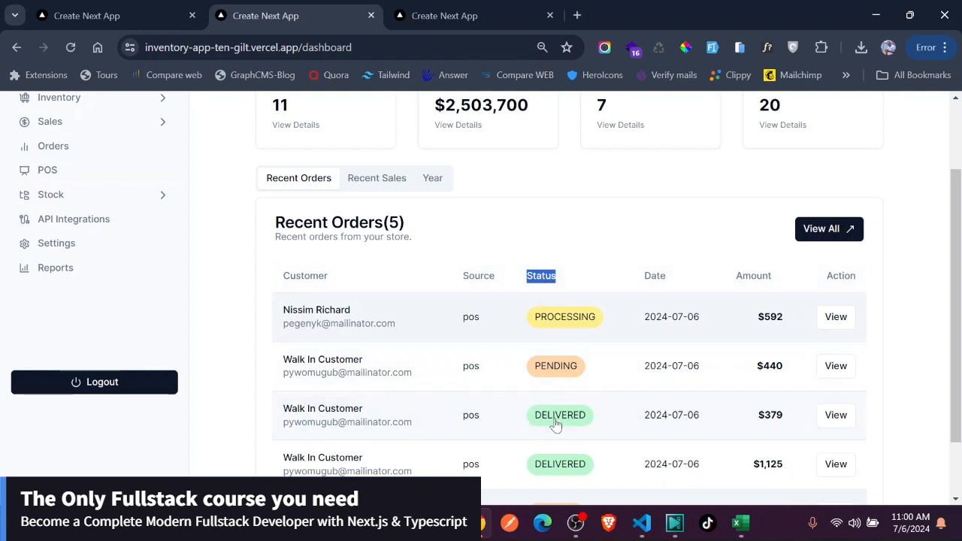
mouse_move(804, 238)
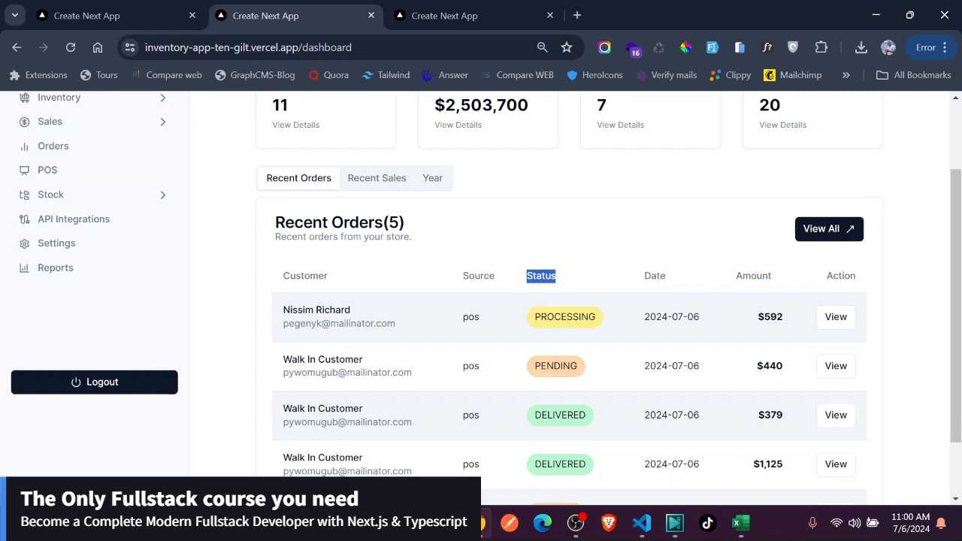
Open the Orders page and bring up order 4BM14REY's status dialog for PROCESSING.
click(52, 146)
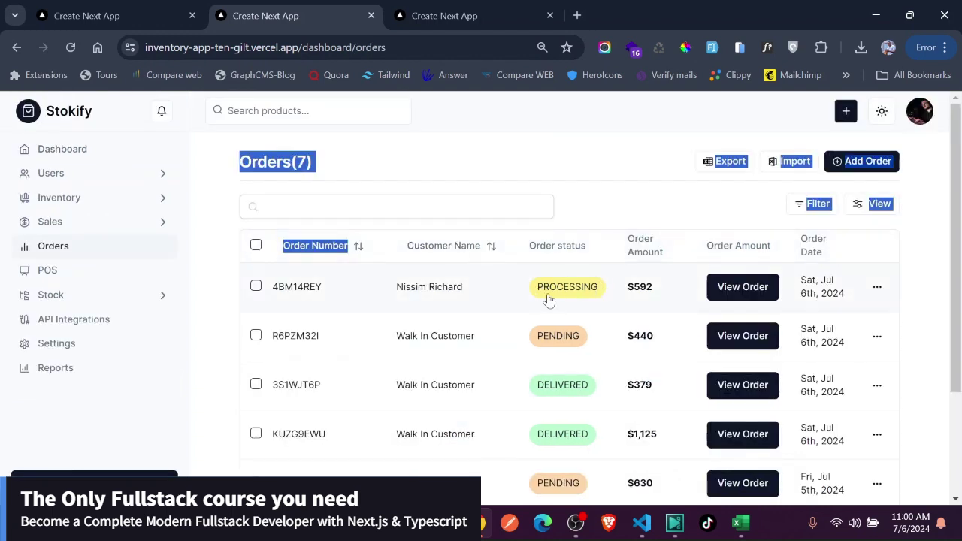
mouse_move(374, 291)
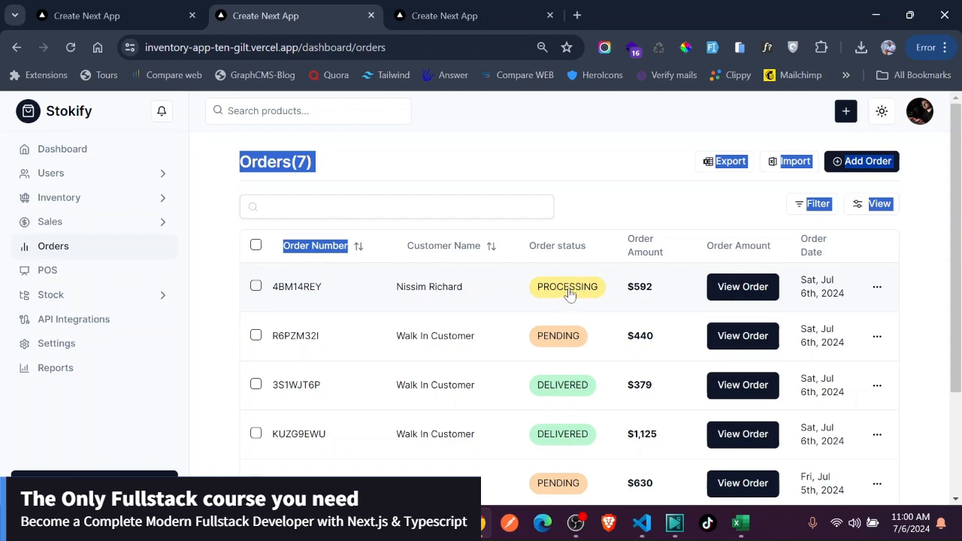
click(566, 287)
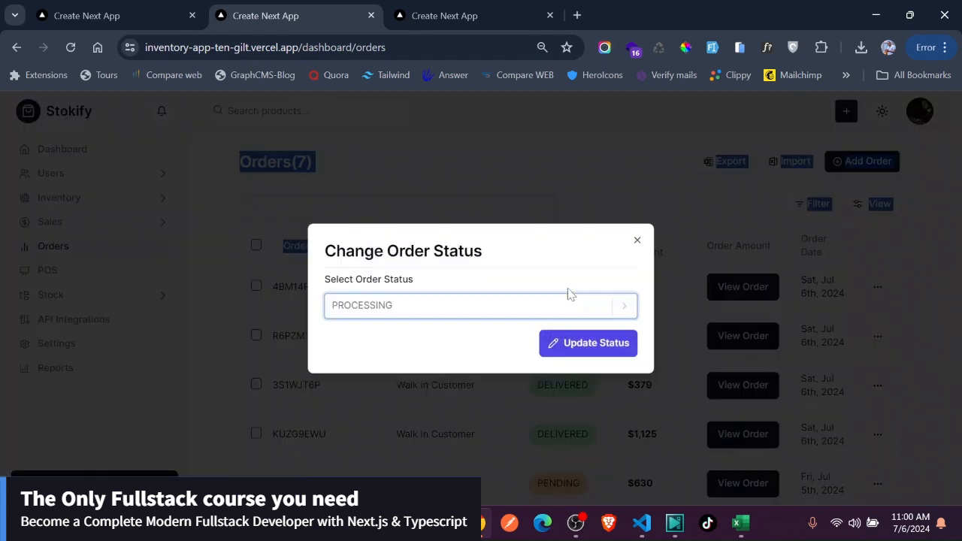
mouse_move(637, 240)
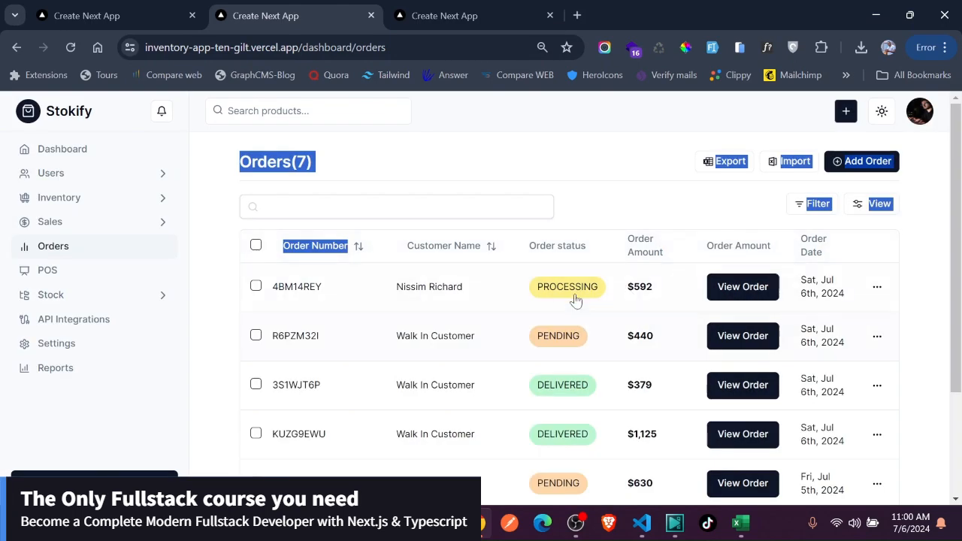
mouse_move(683, 295)
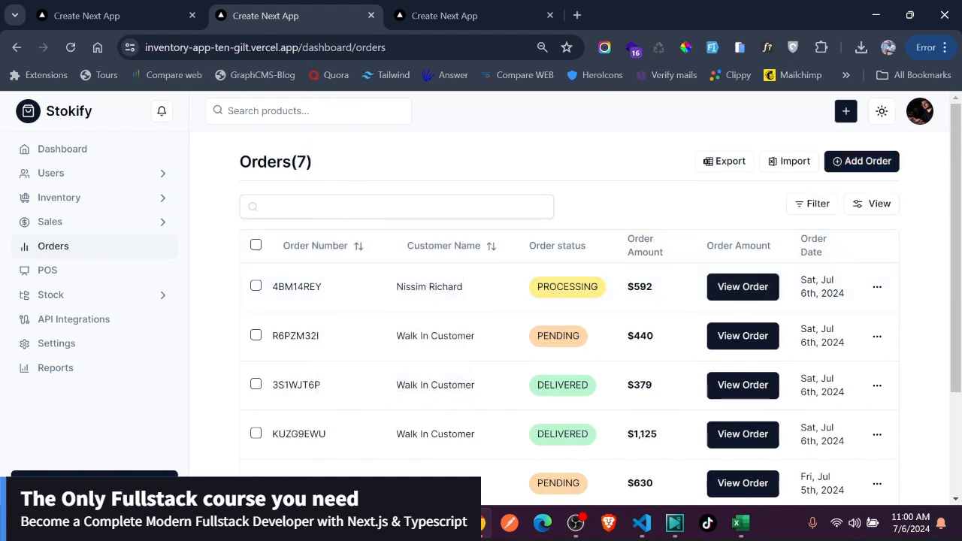
click(395, 206)
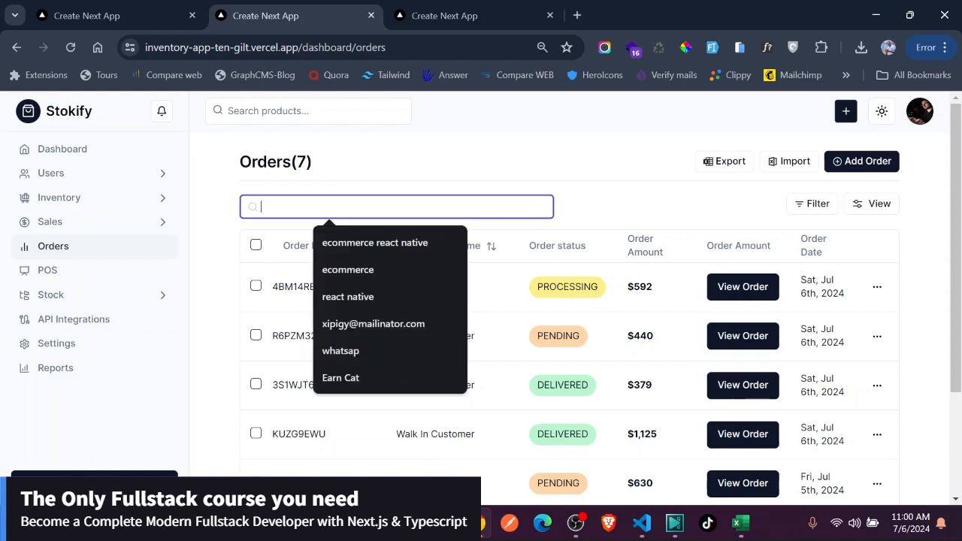
mouse_move(506, 224)
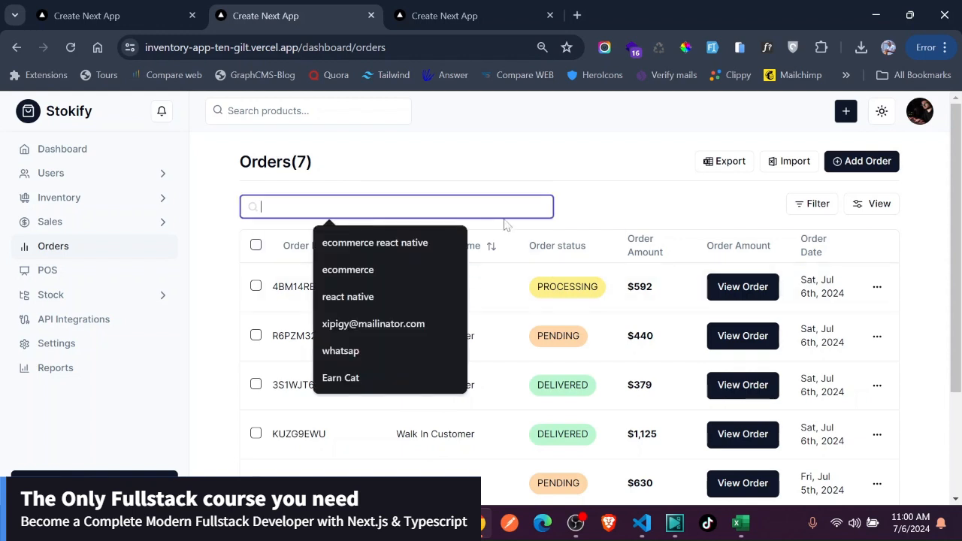
click(324, 228)
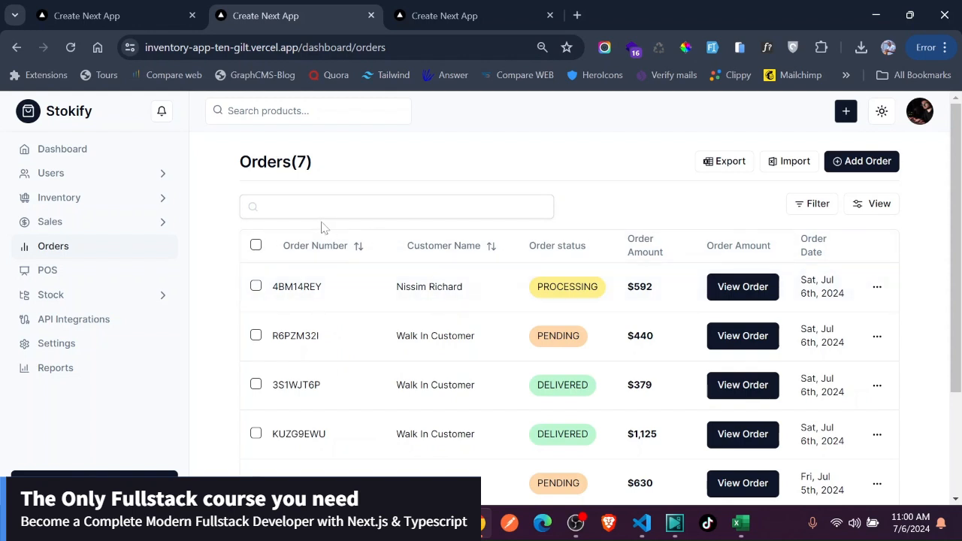
click(396, 206)
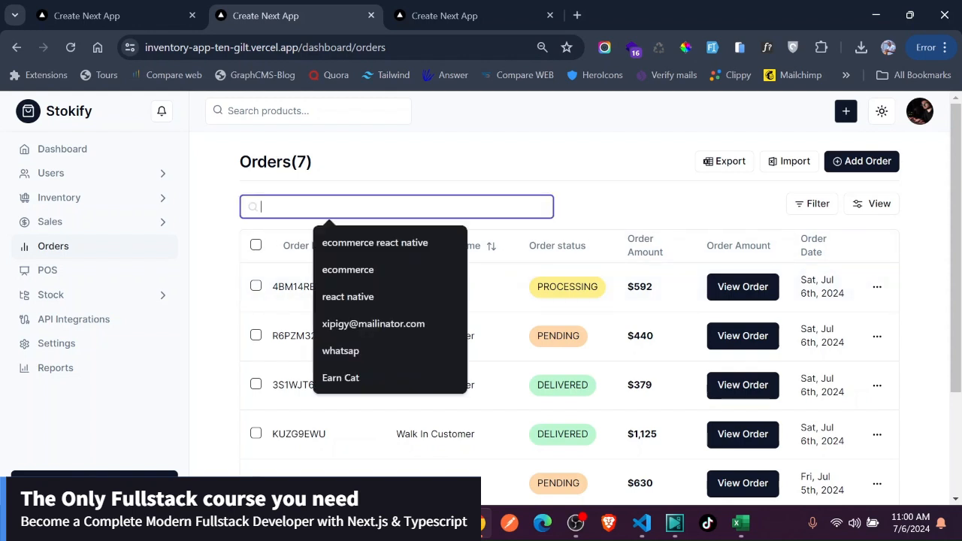
text(Q)
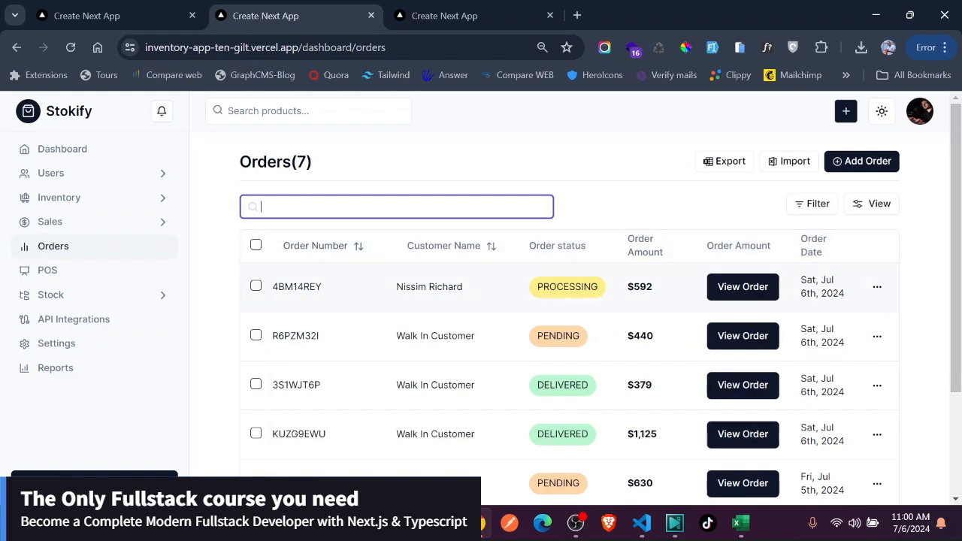
text(Ri)
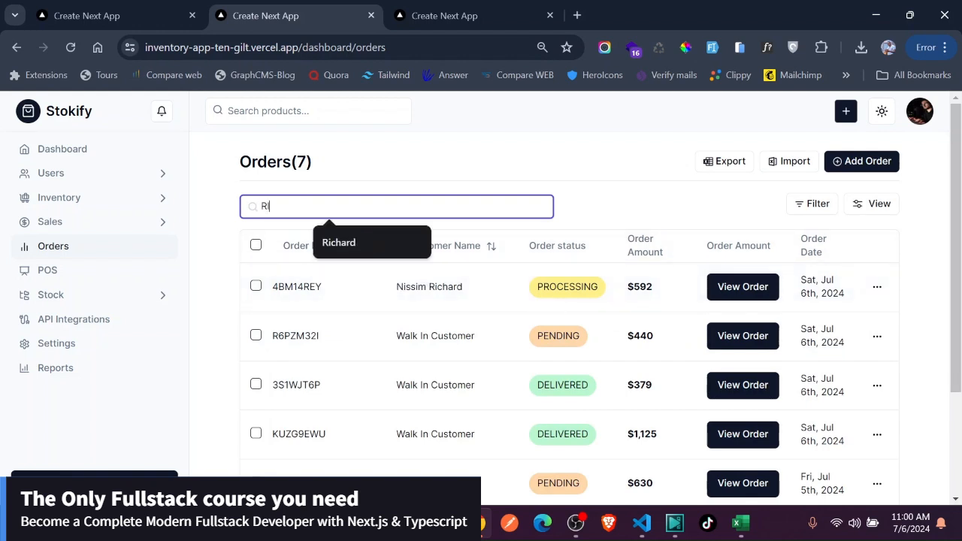
text(ic)
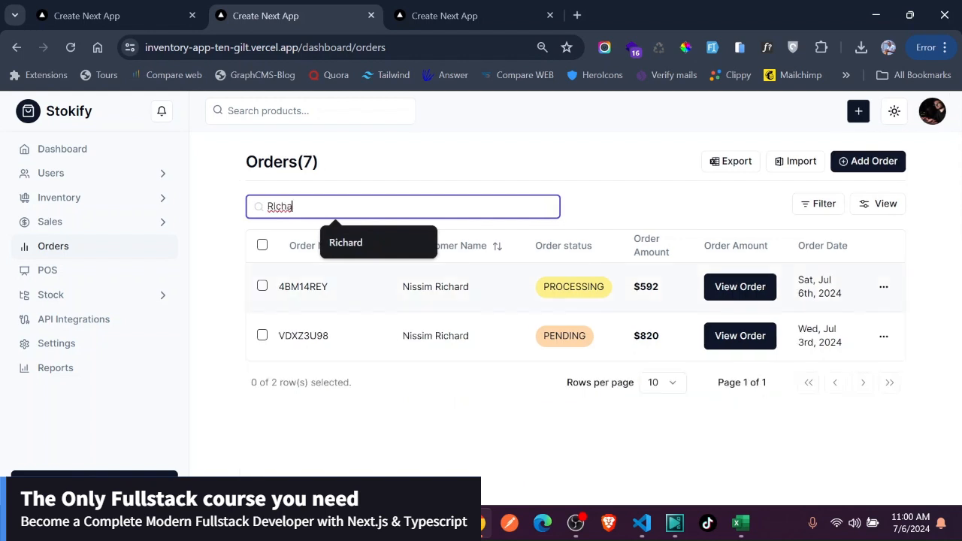
mouse_move(394, 286)
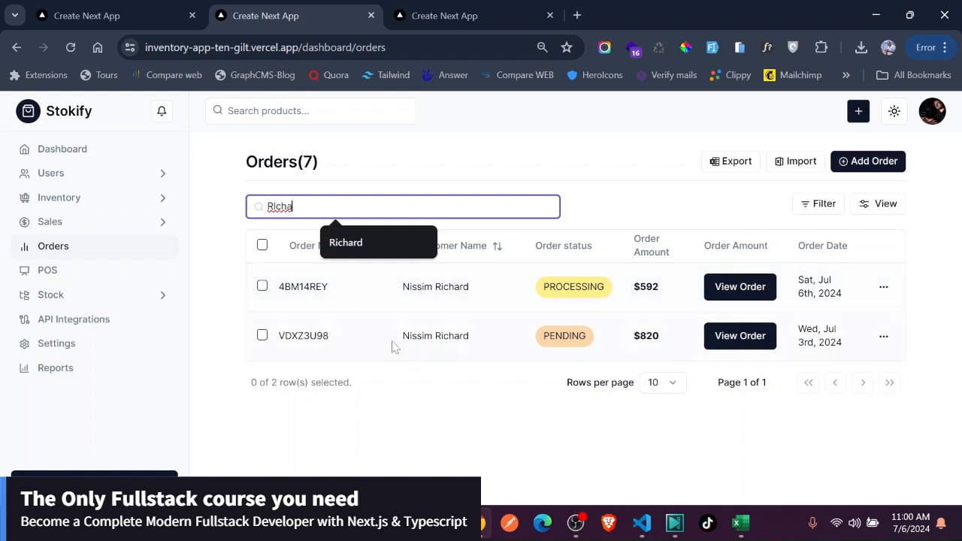
mouse_move(603, 312)
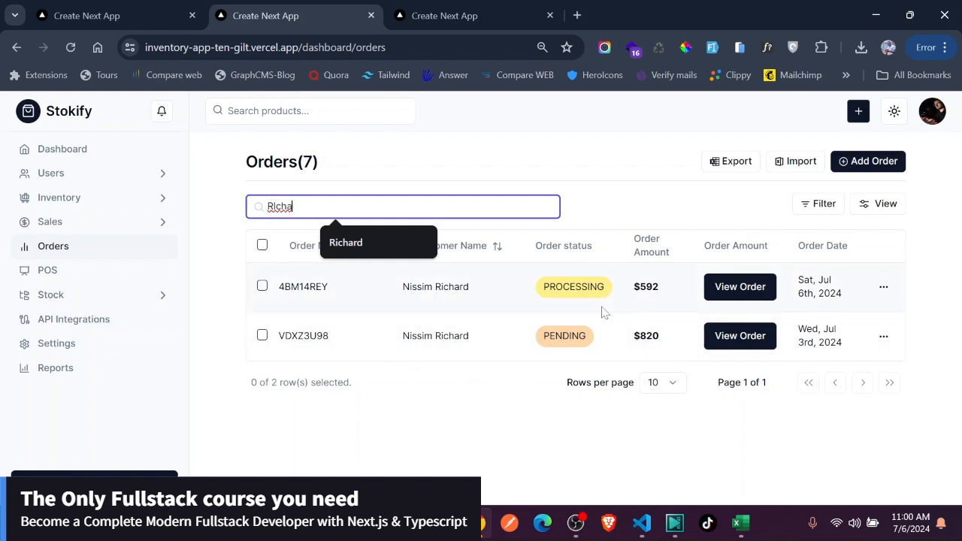
mouse_move(705, 297)
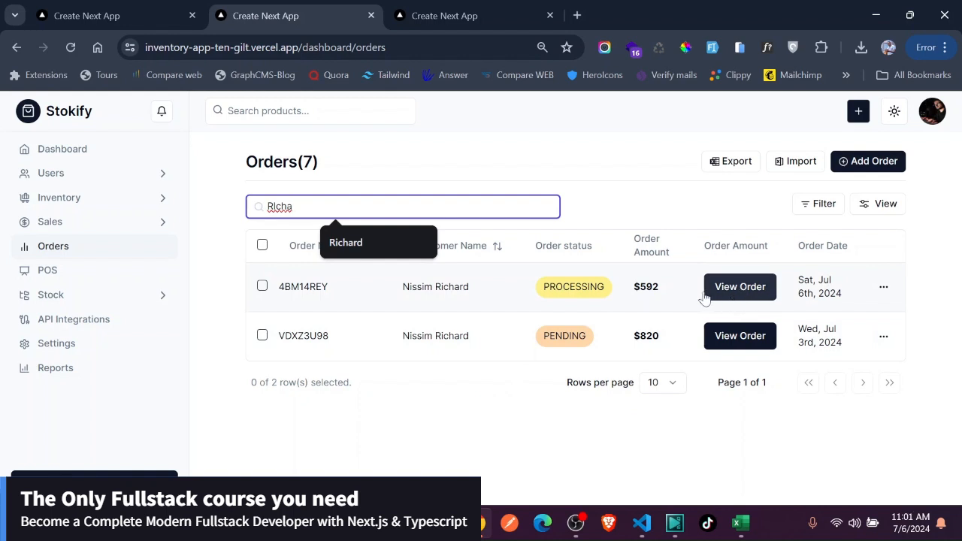
View order 4BM14REY's confirmation: 2024-07-06, PROCESSING, iPhone 15 Pro and MacBook Pro.
click(740, 286)
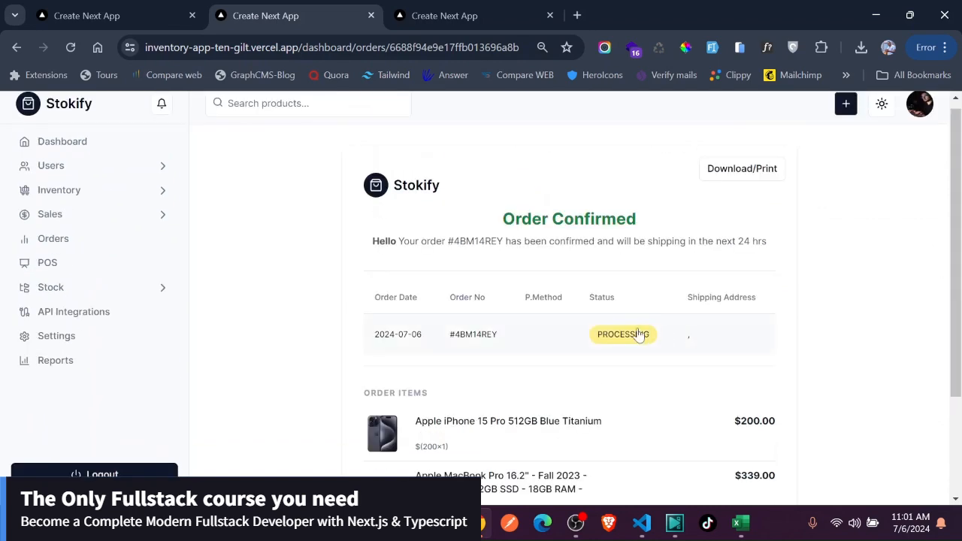
click(623, 334)
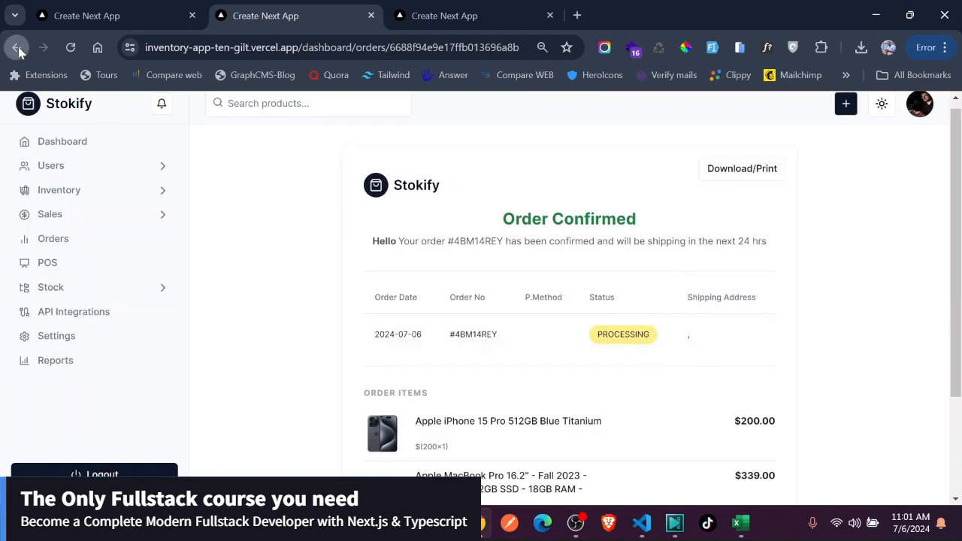
click(23, 45)
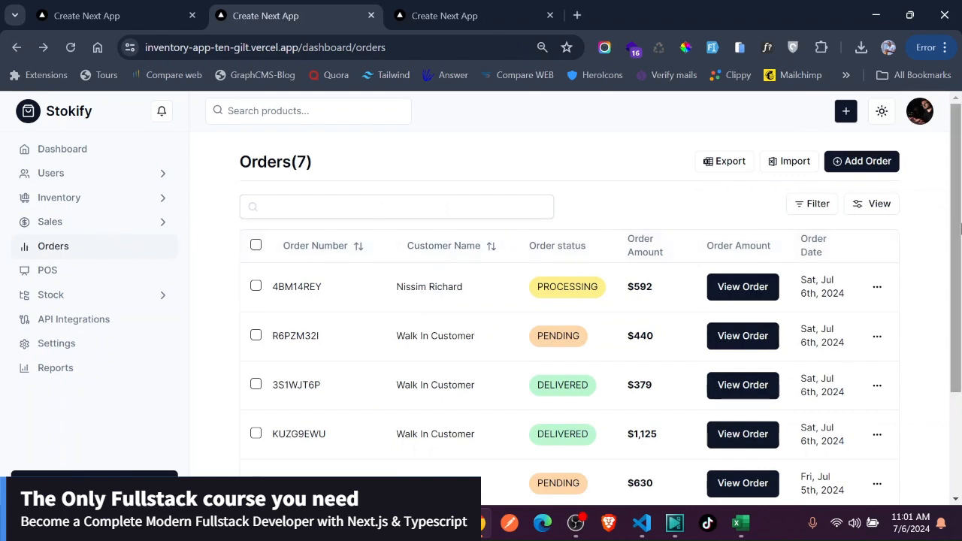
mouse_move(690, 212)
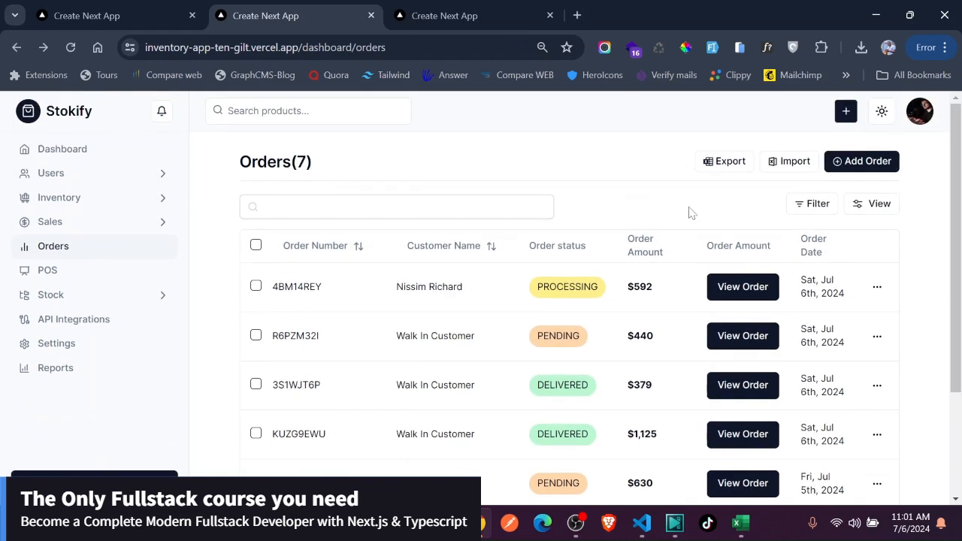
mouse_move(512, 305)
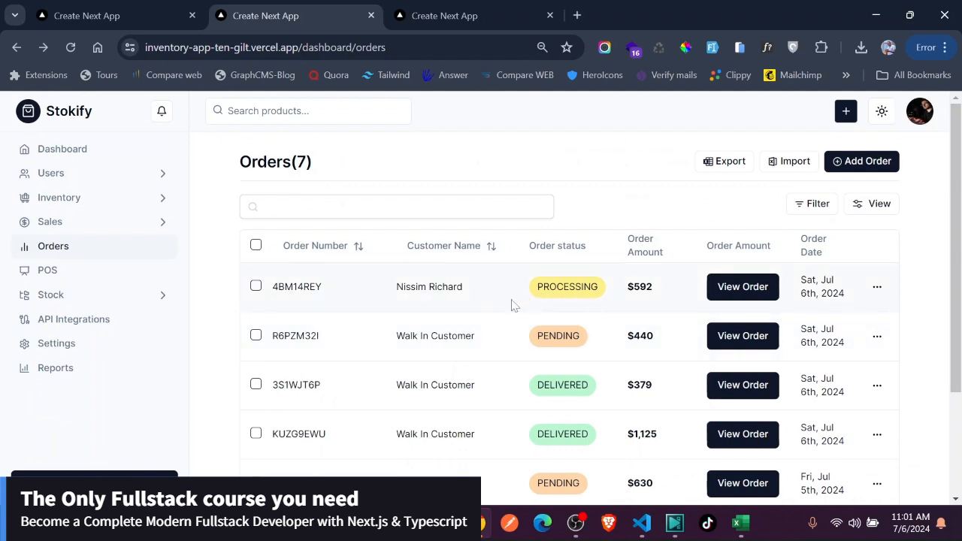
click(567, 287)
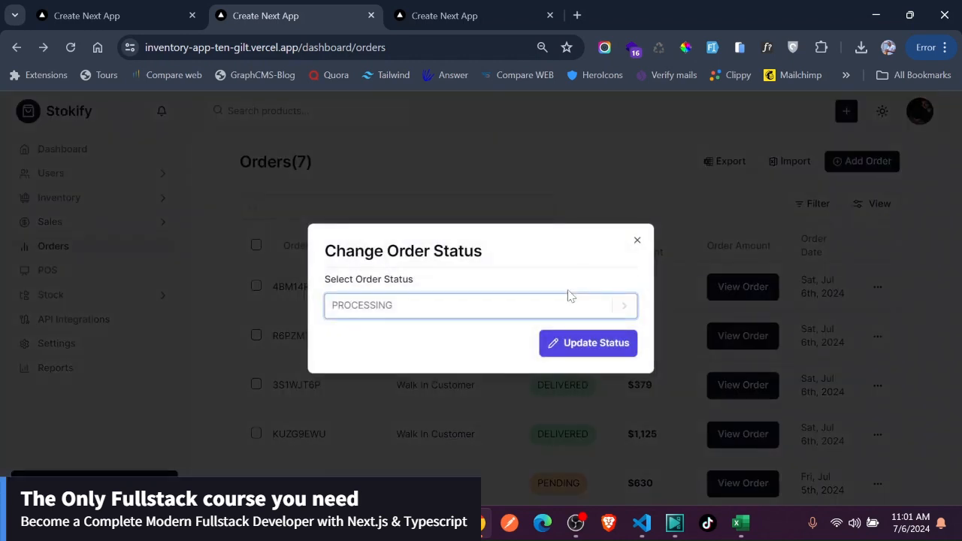
click(636, 240)
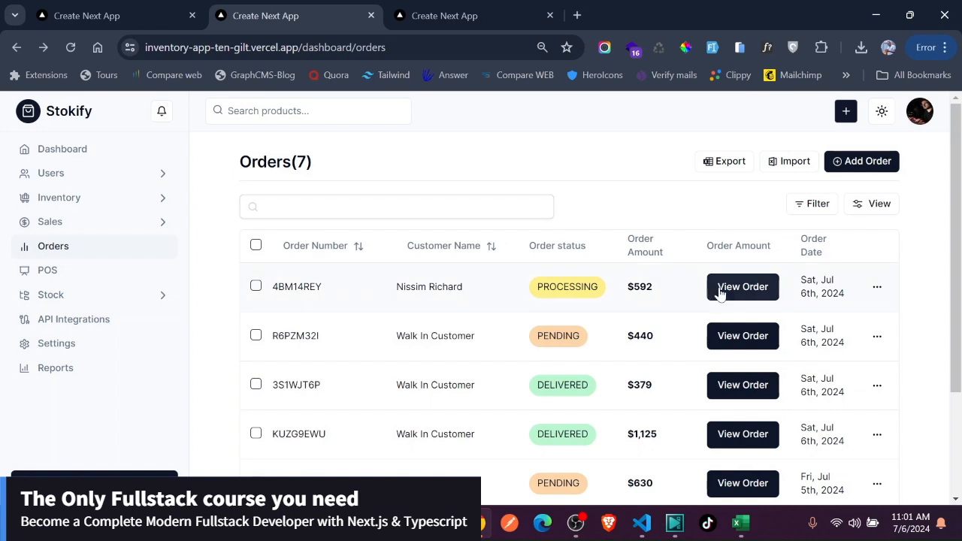
click(742, 287)
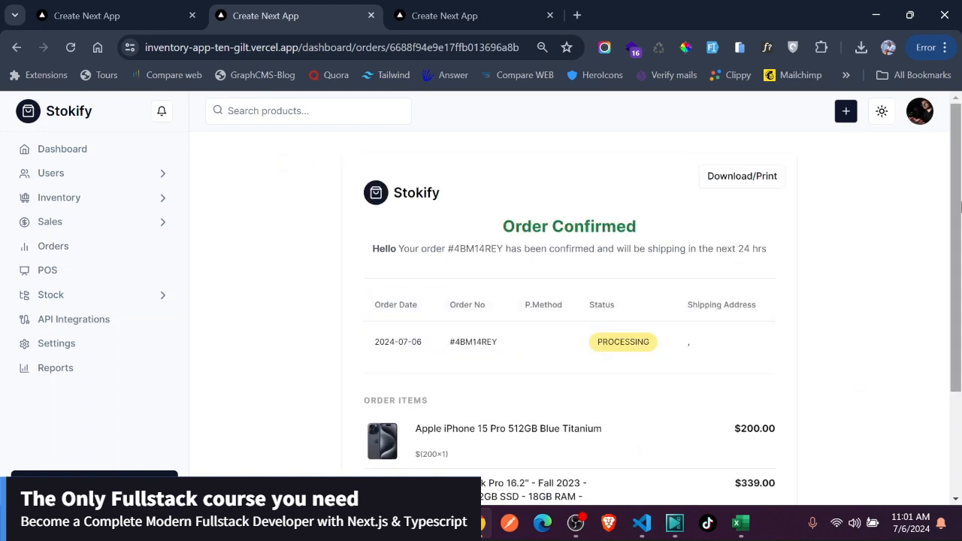
scroll(down, 3)
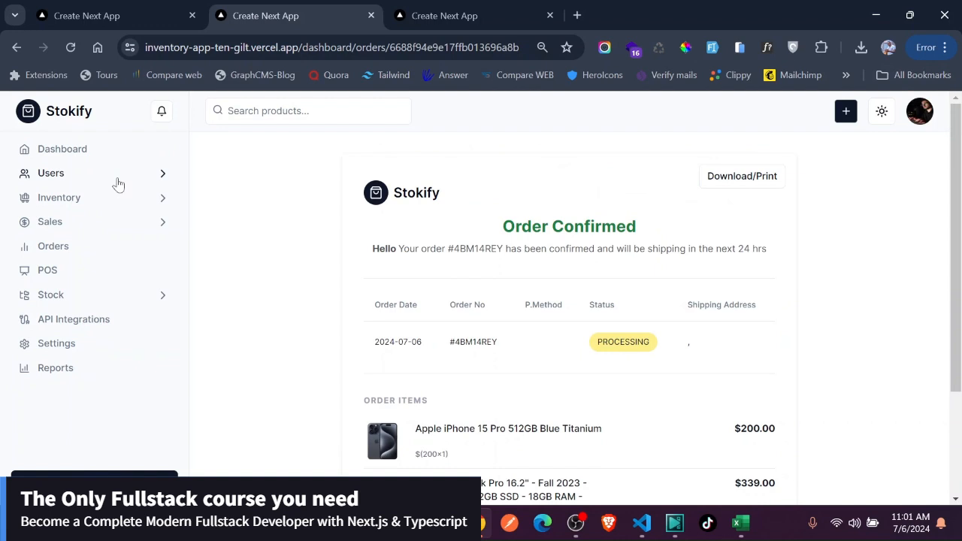
Open Sales from the sidebar to list 11 sales and try a brief search.
click(50, 221)
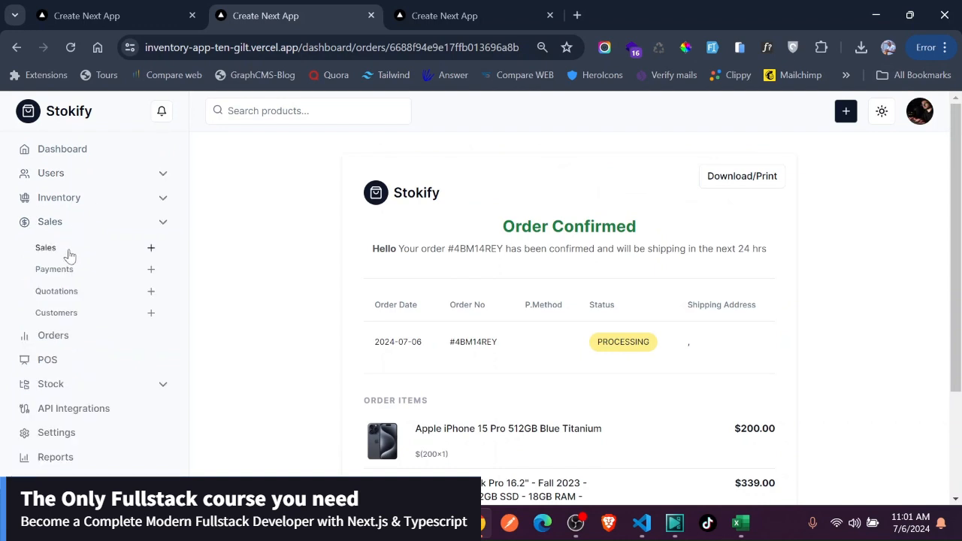
click(45, 248)
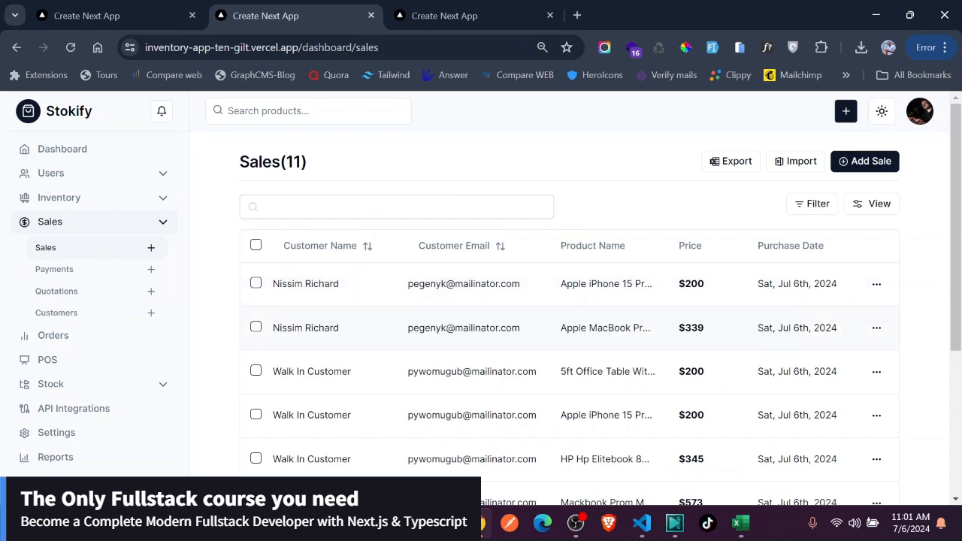
double_click(692, 283)
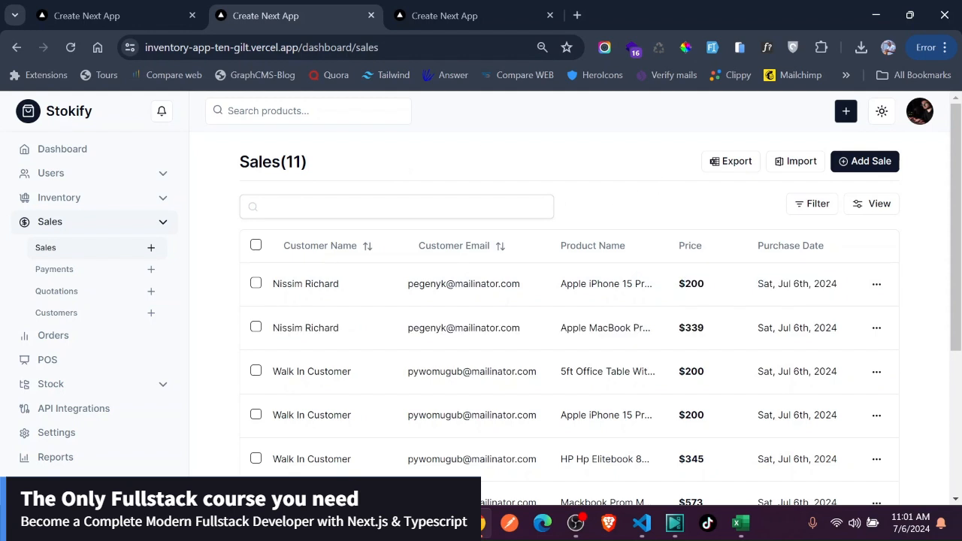
text(N)
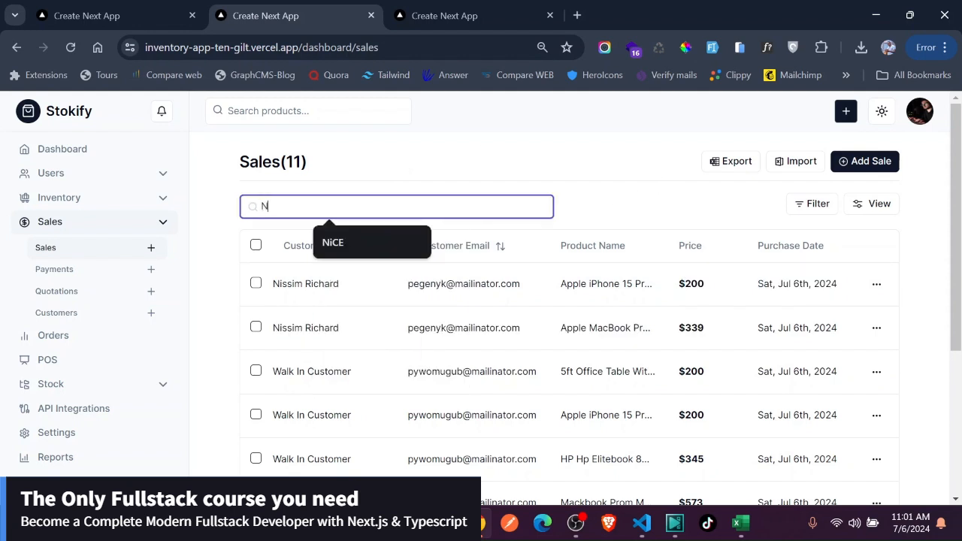
text(is)
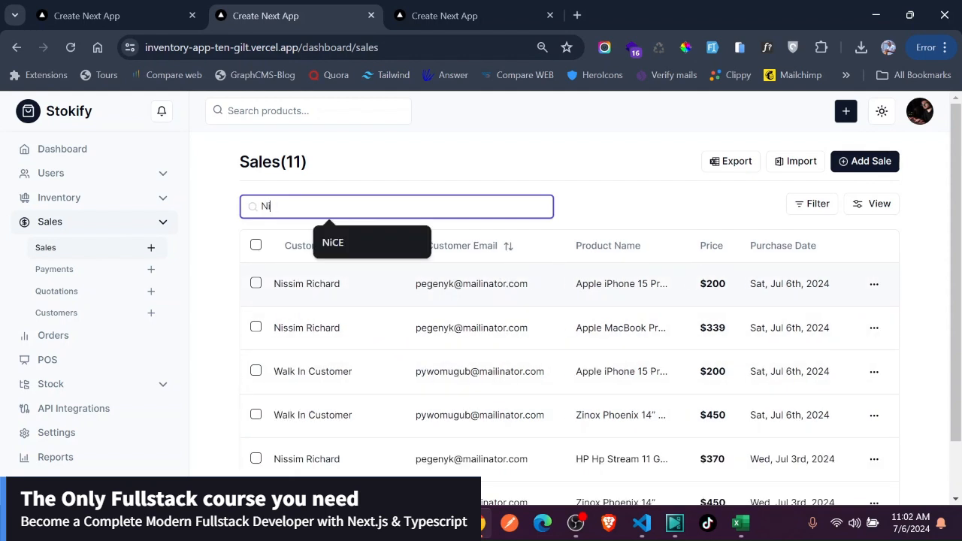
text(Mac)
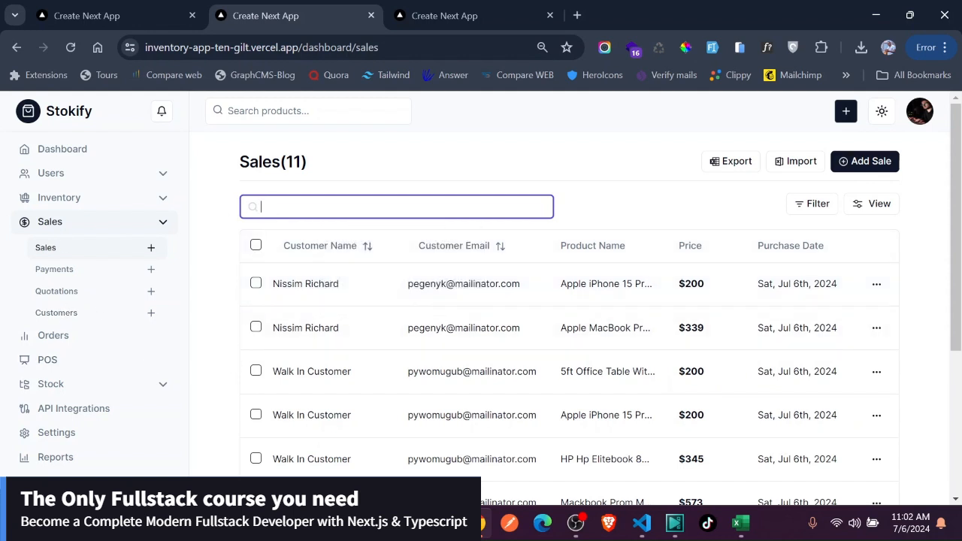
mouse_move(160, 289)
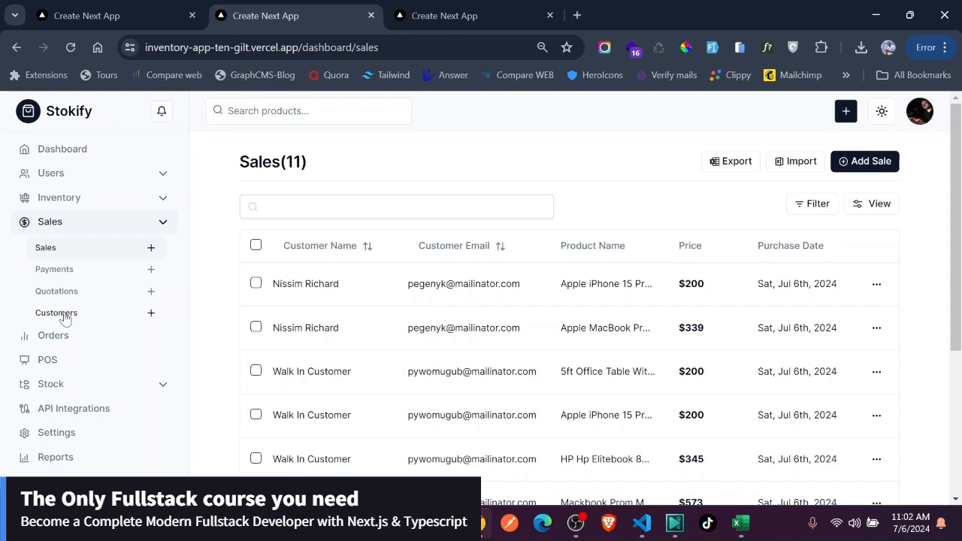
click(56, 313)
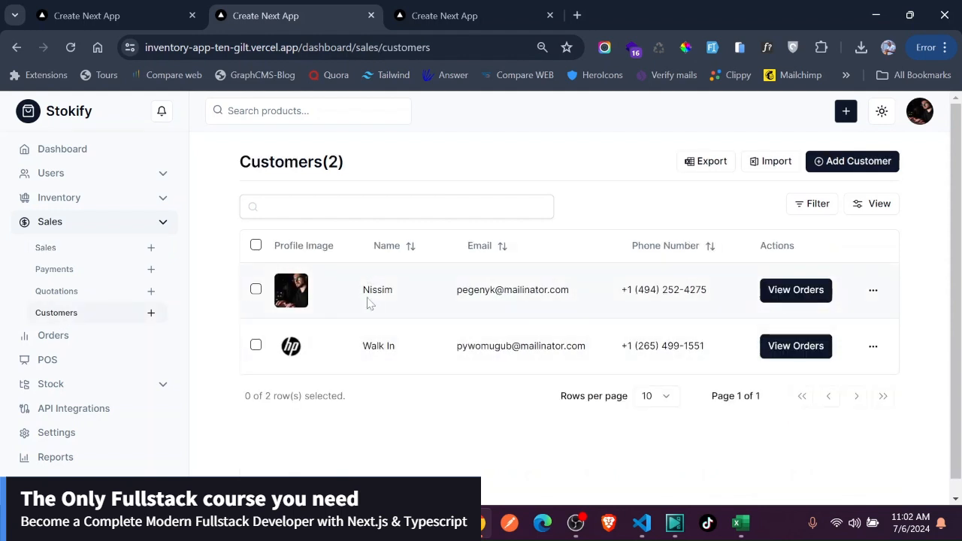
double_click(377, 290)
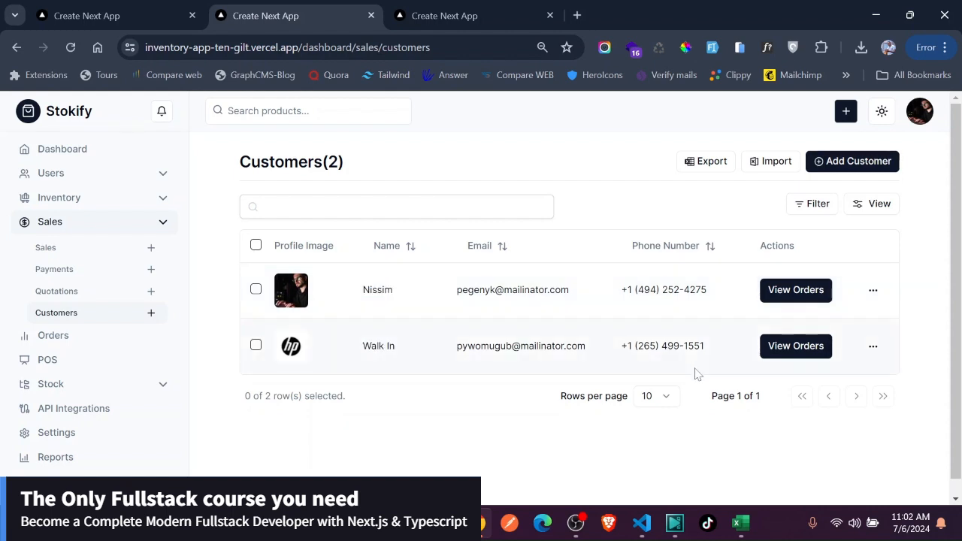
mouse_move(795, 290)
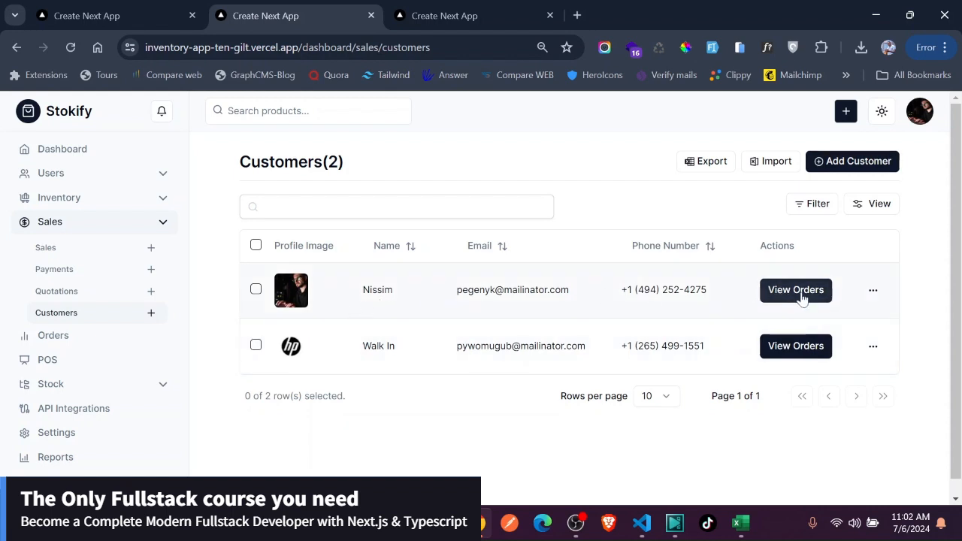
click(795, 290)
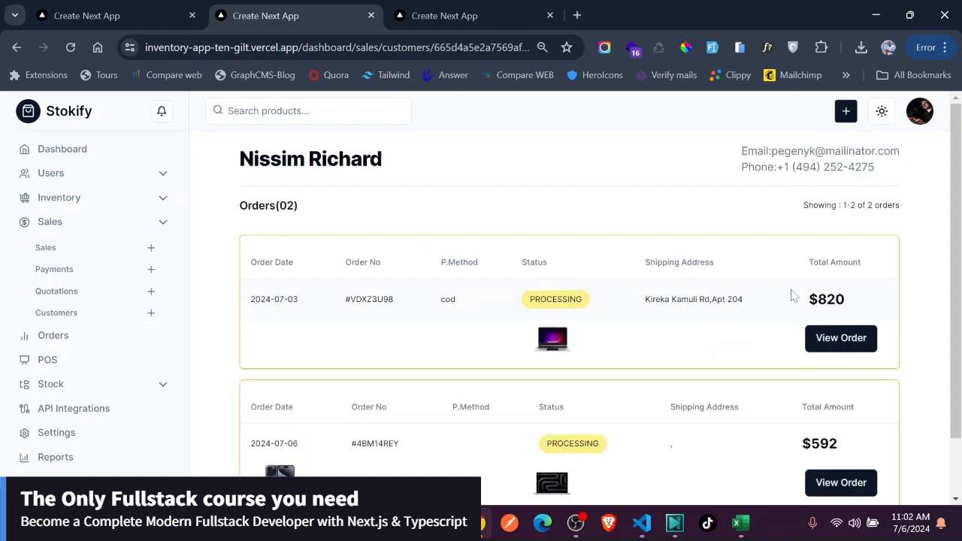
scroll(down, 3)
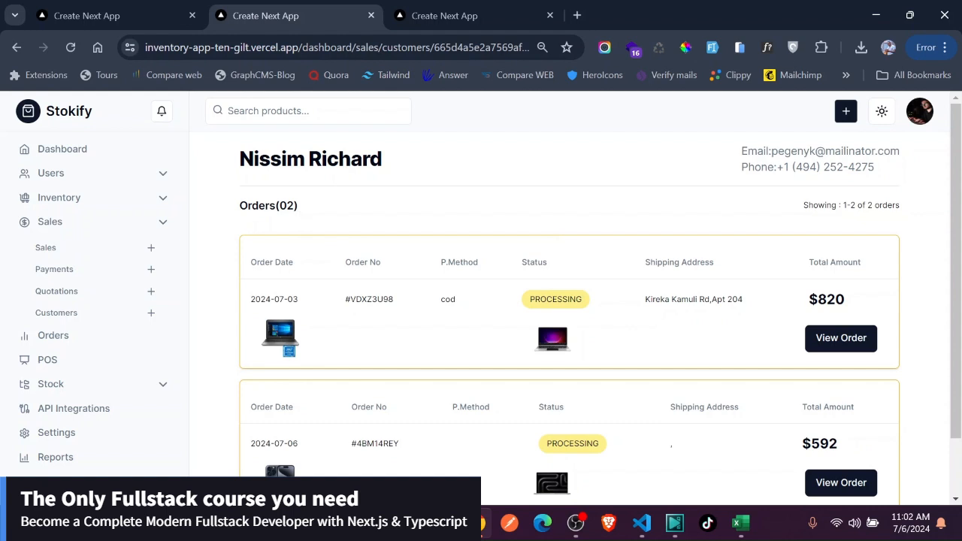
double_click(276, 205)
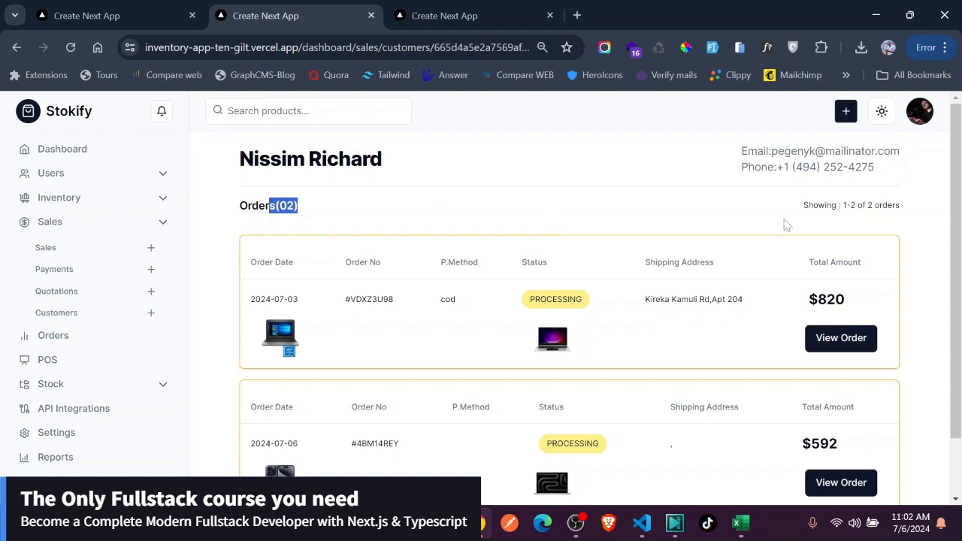
mouse_move(558, 201)
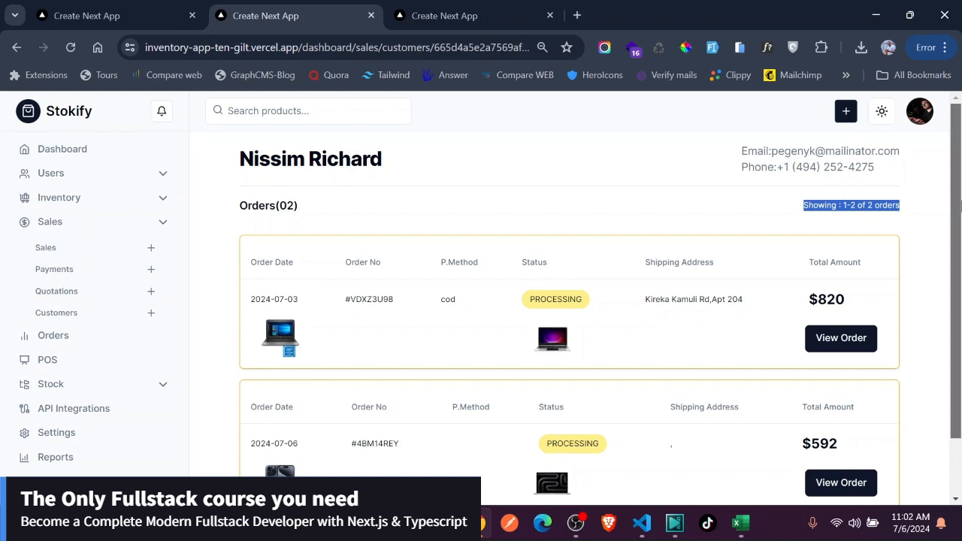
scroll(down, 3)
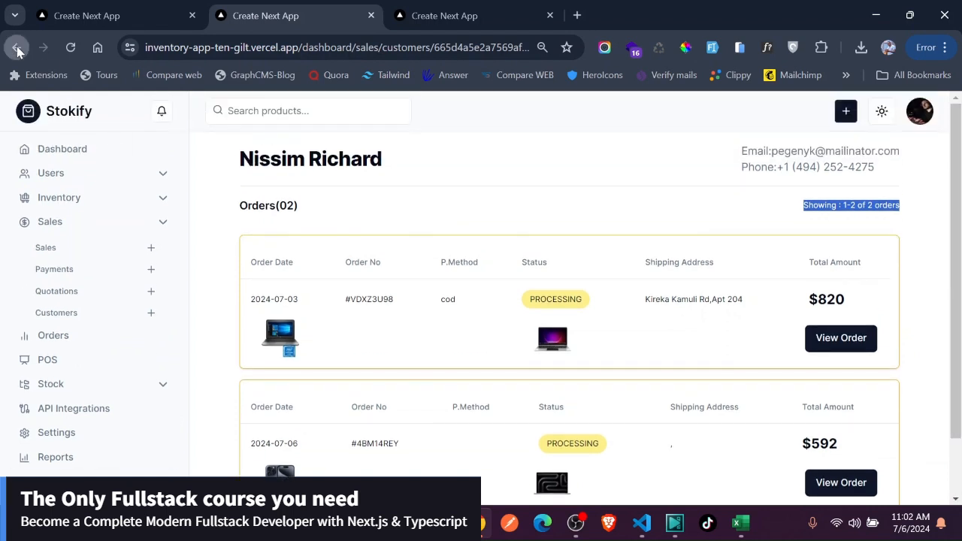
From Customers, view the Walk In Customer's four DELIVERED orders and page through them.
click(22, 47)
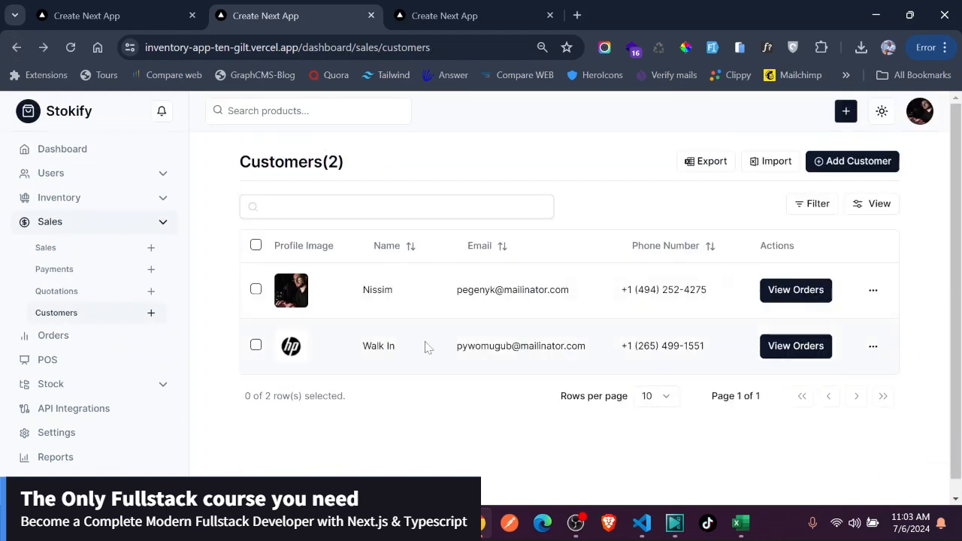
double_click(378, 345)
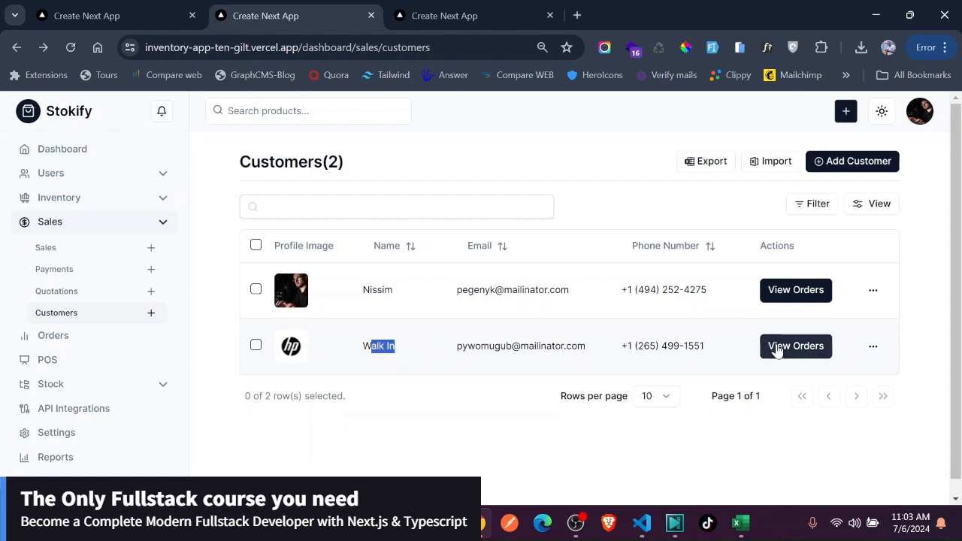
click(795, 346)
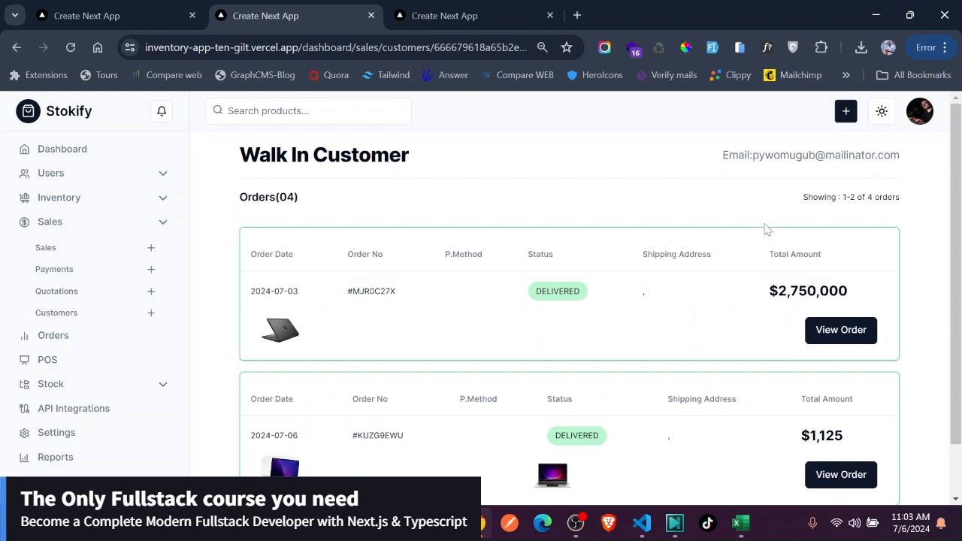
triple_click(810, 155)
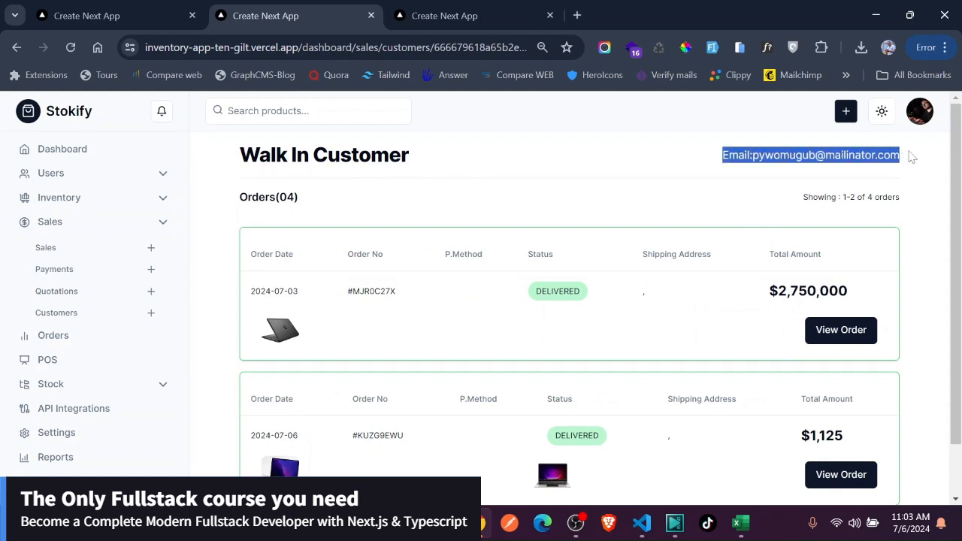
scroll(down, 3)
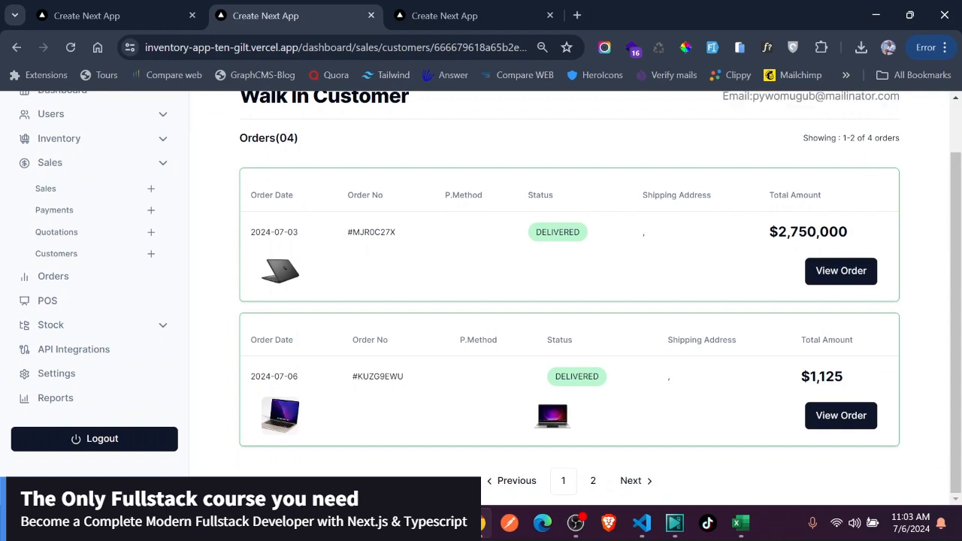
double_click(268, 138)
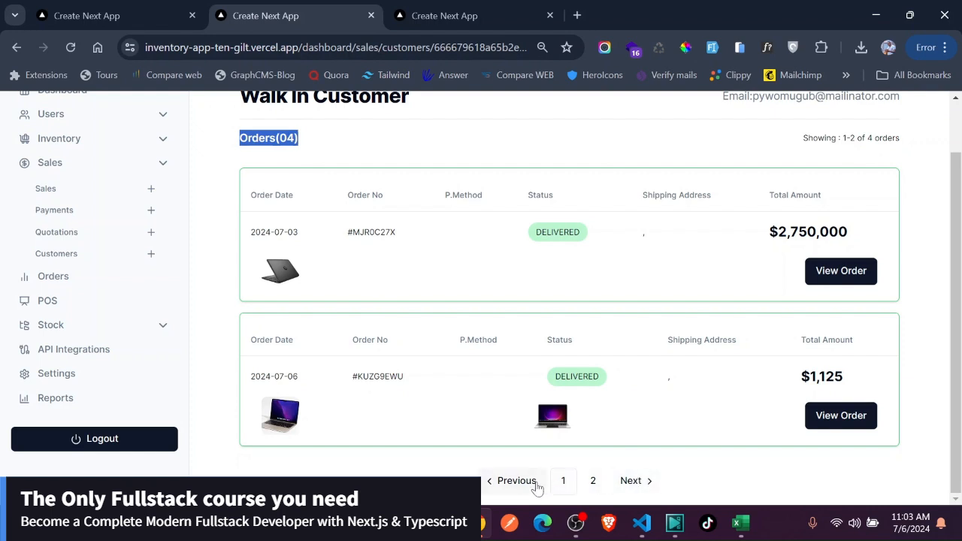
mouse_move(508, 489)
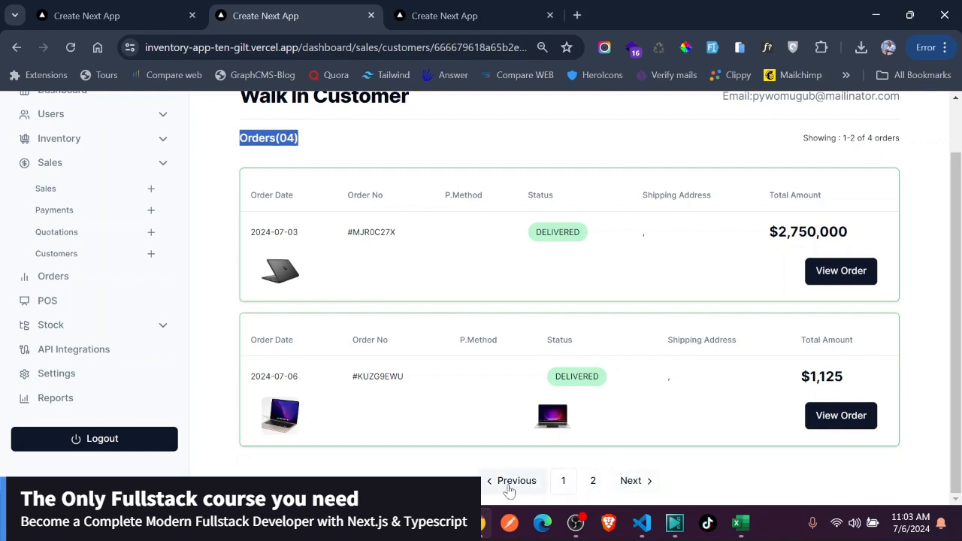
mouse_move(515, 486)
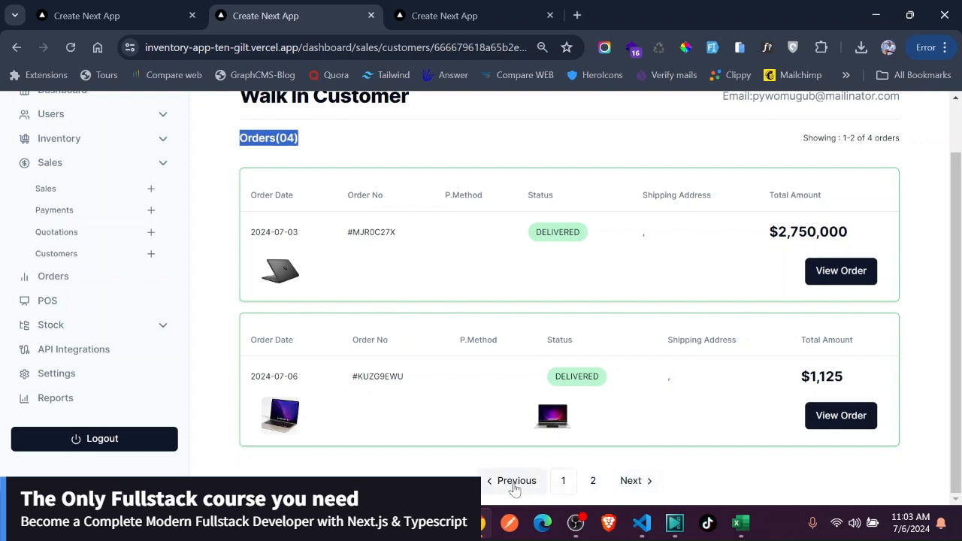
click(631, 480)
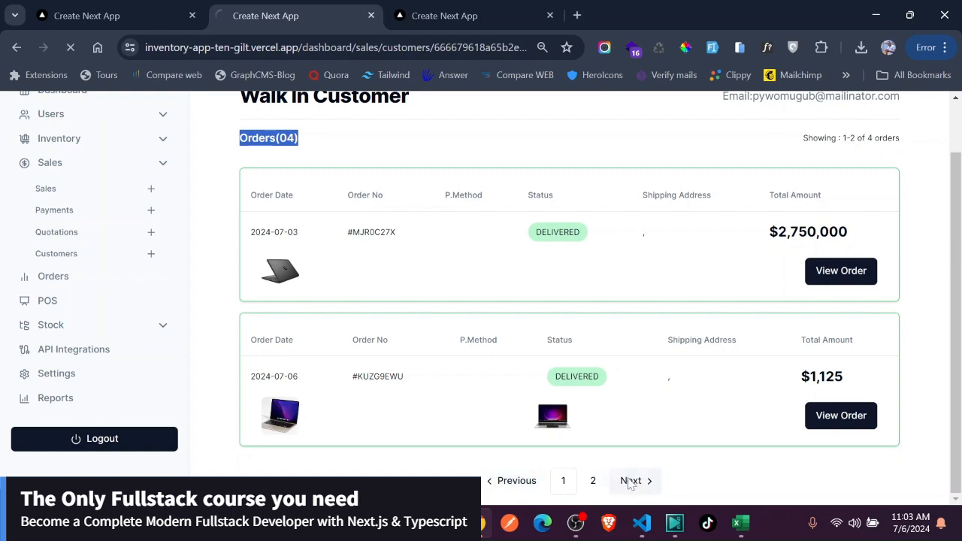
Load page 2 of the Walk In Customer's orders, showing the $379 DELIVERED and $440 PENDING orders.
click(631, 480)
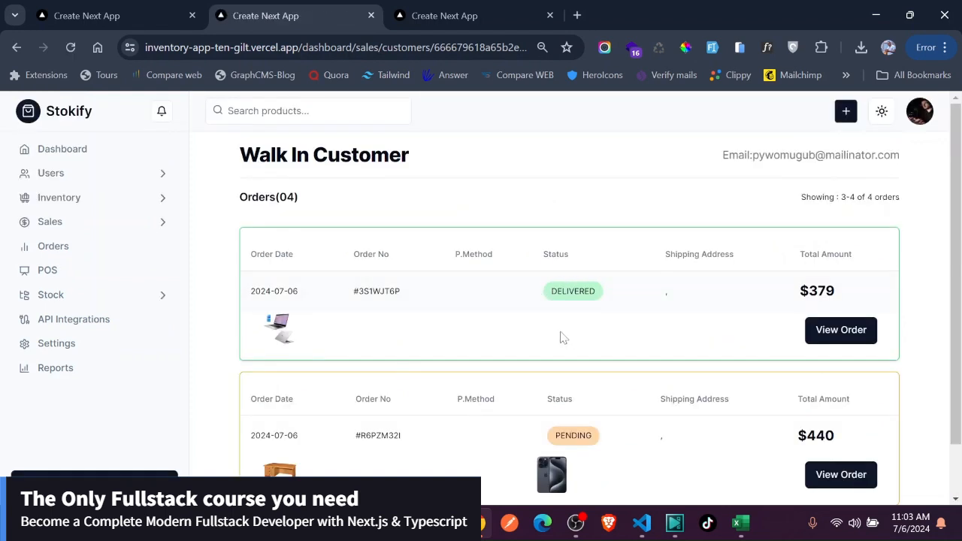
scroll(down, 3)
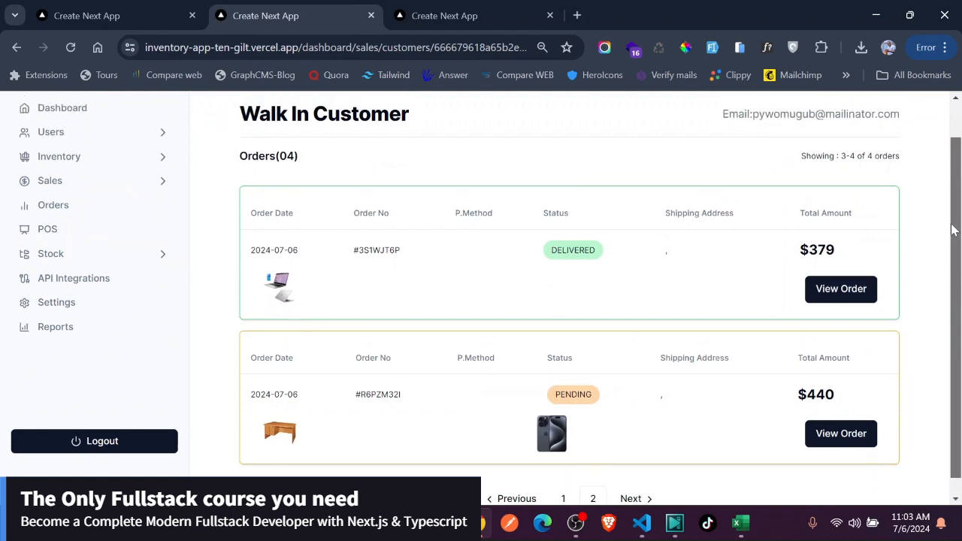
scroll(down, 3)
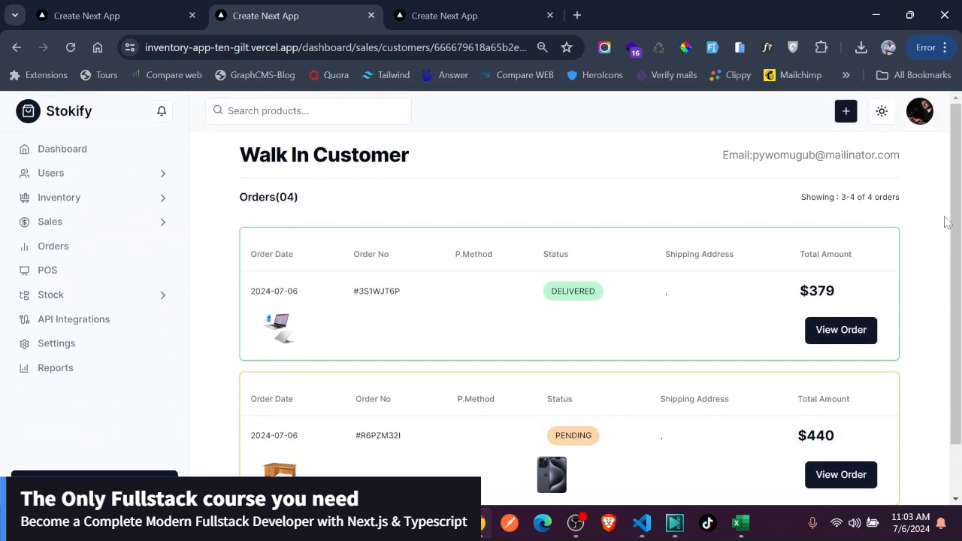
mouse_move(295, 314)
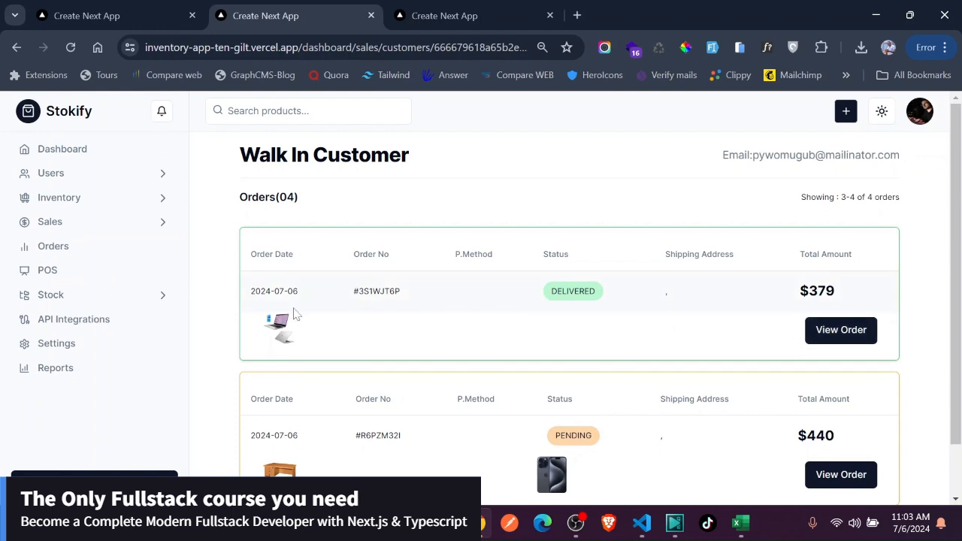
mouse_move(219, 270)
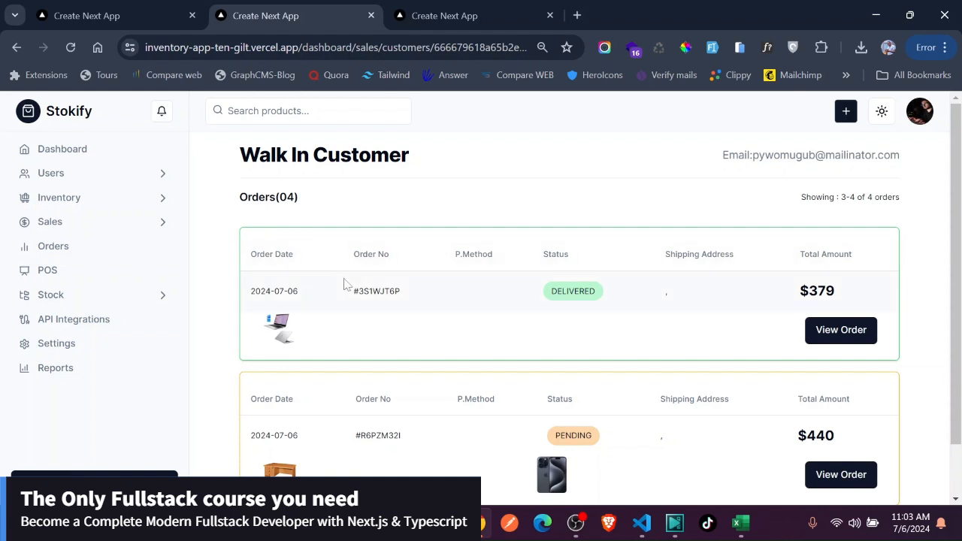
mouse_move(541, 207)
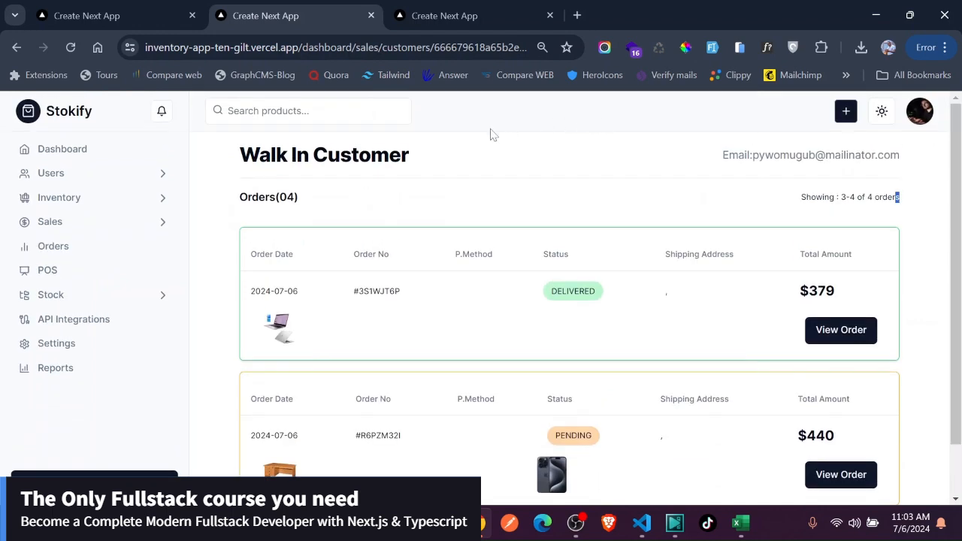
mouse_move(408, 190)
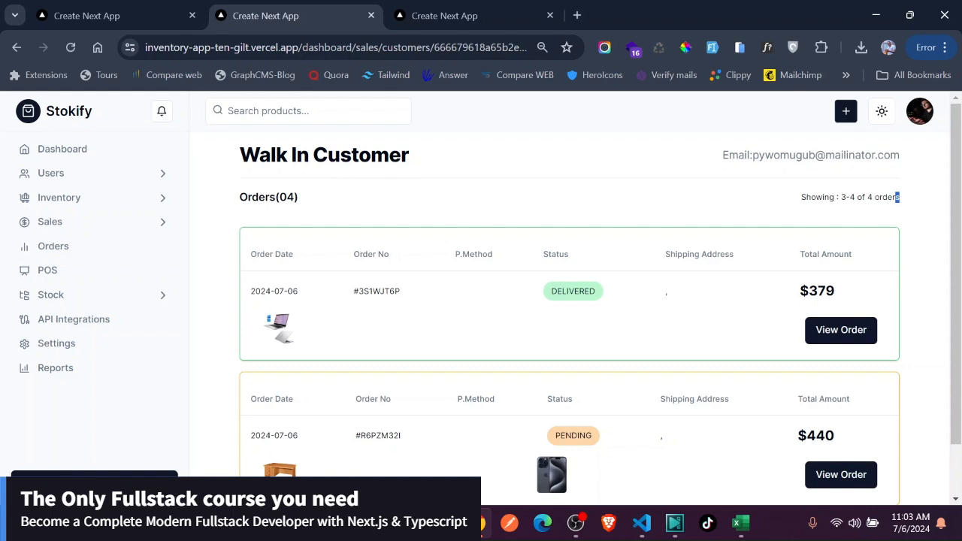
click(452, 15)
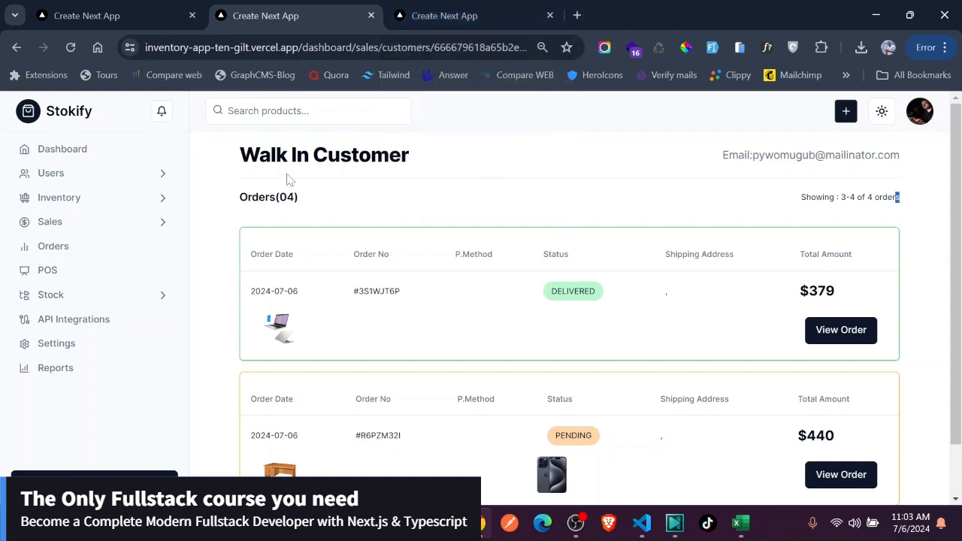
mouse_move(347, 326)
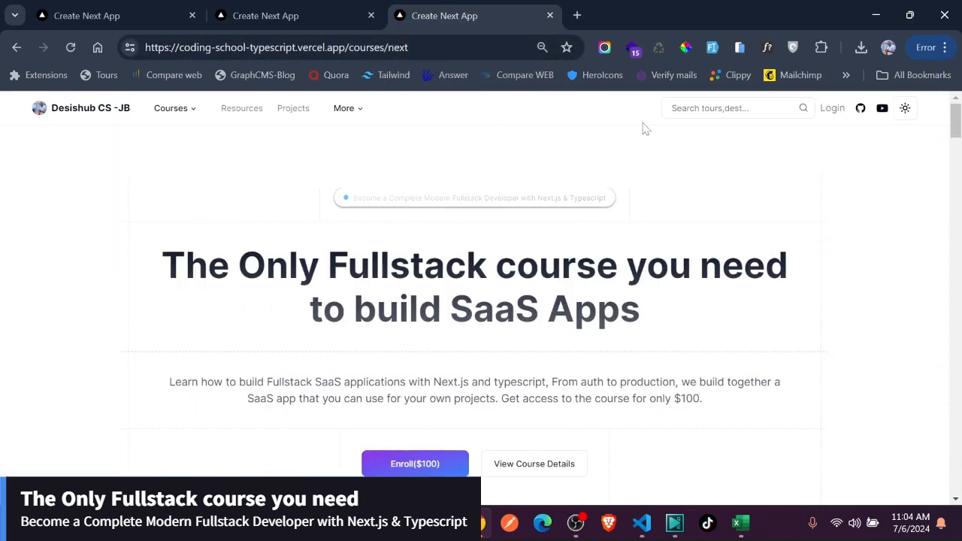
On the Fullstack Next.js SaaS course page, show the light/dark theme options.
click(904, 108)
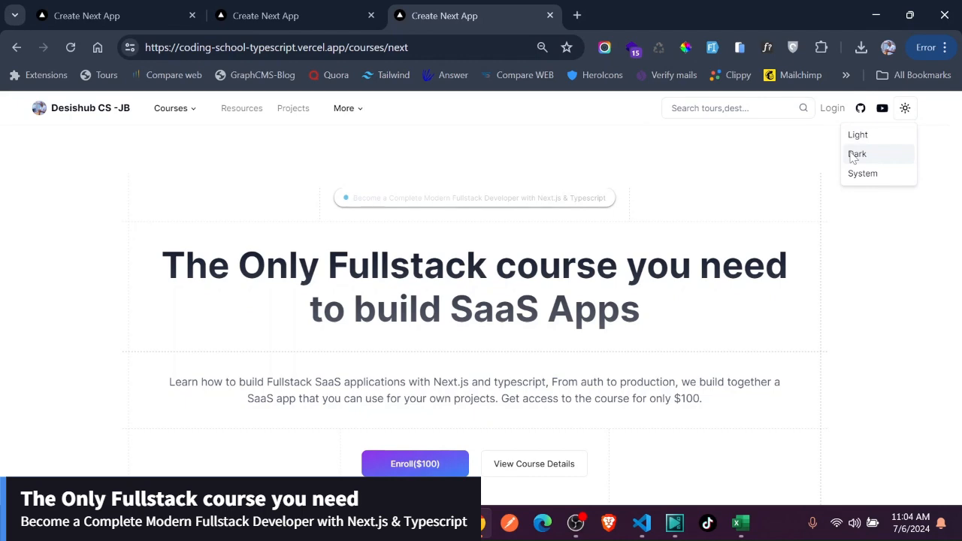